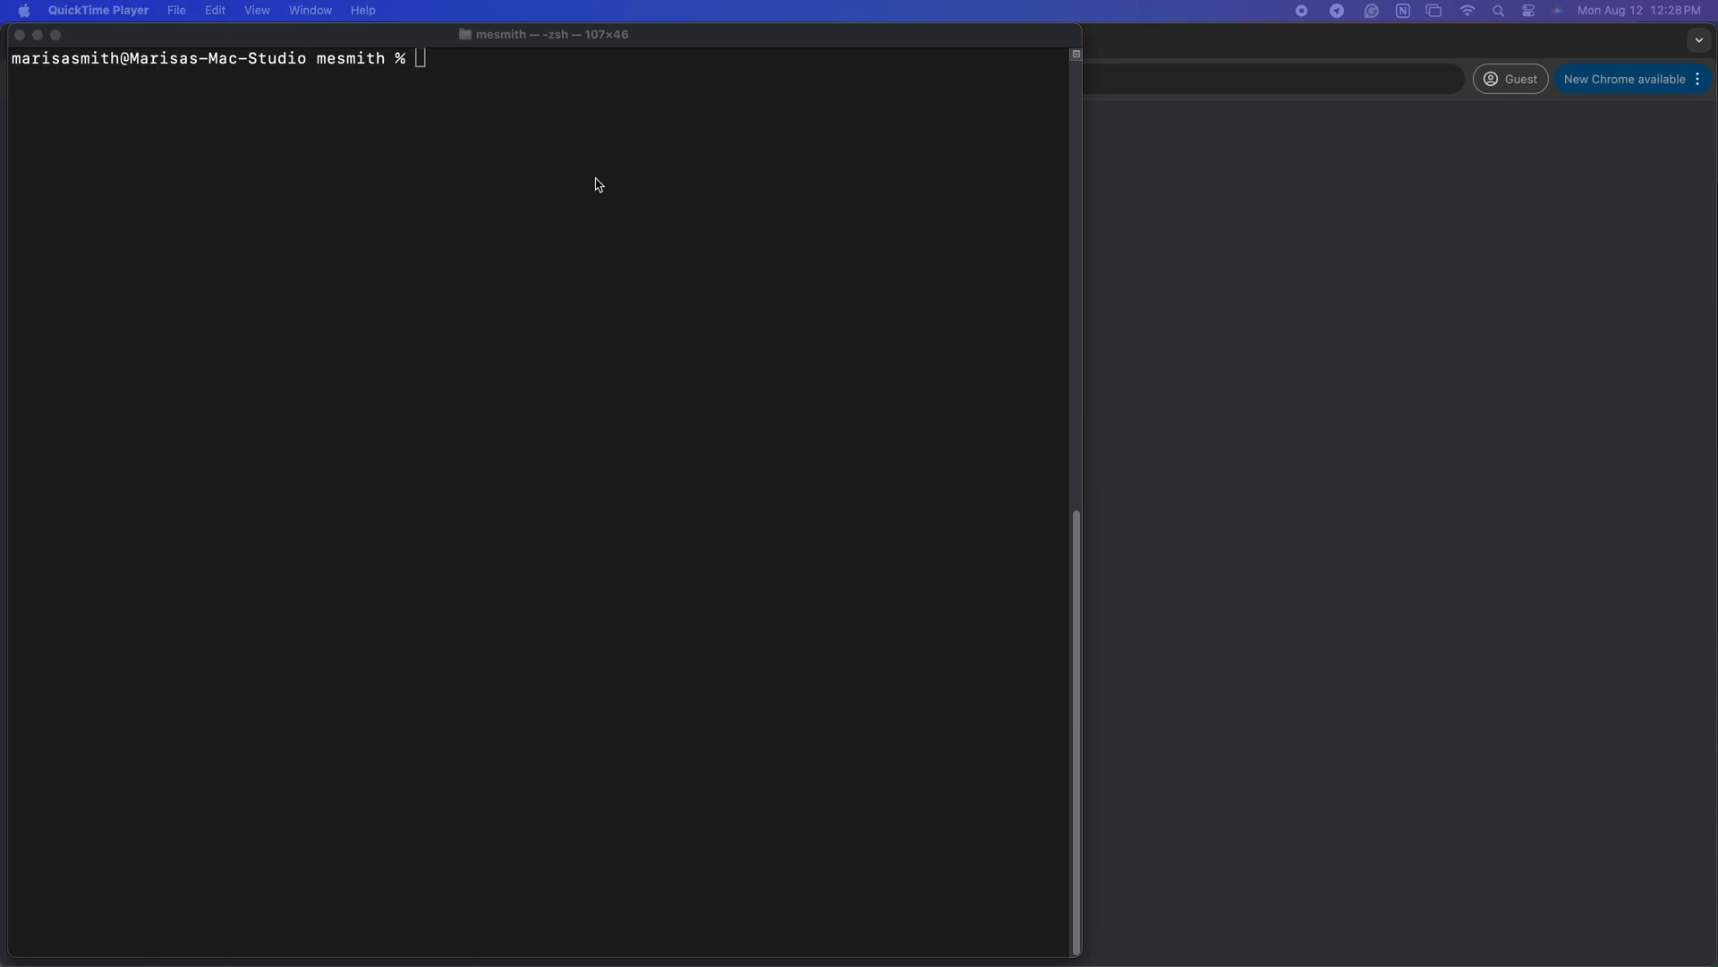
# Step: Clone TobikoData/jaffle_shop_duckdb with git, cd into it and list its files
pyautogui.write('git clone https://github.com/TobikoData/jaffle_shop_duckdb.git')
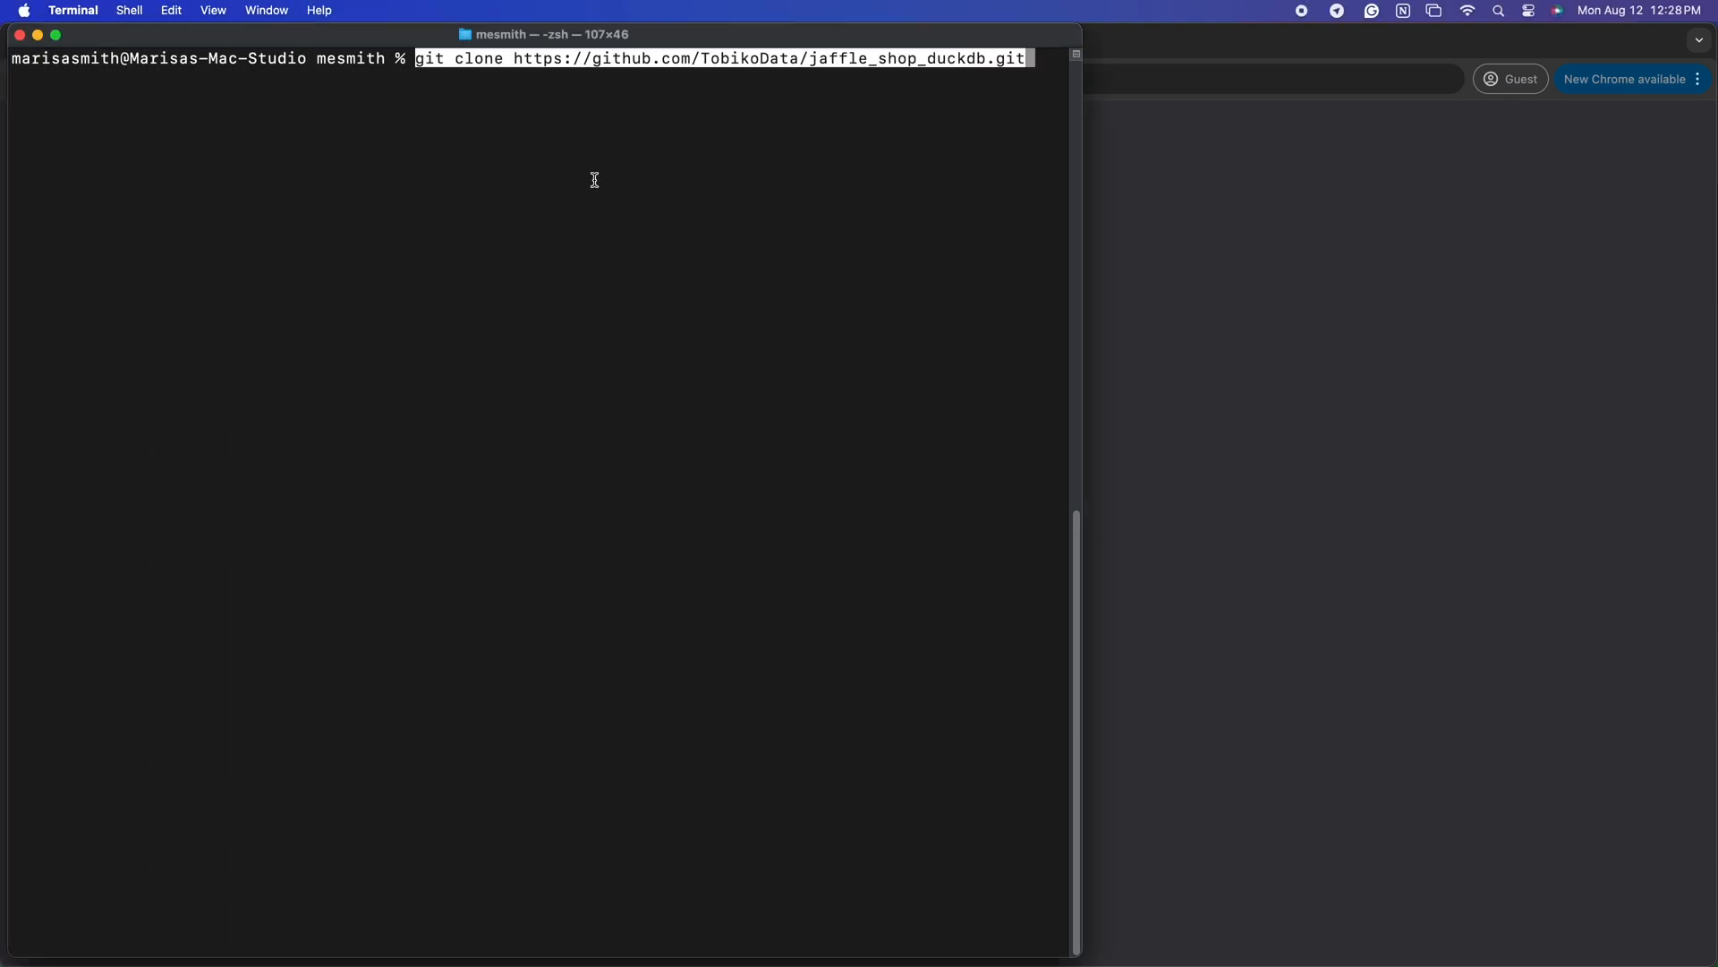
pyautogui.press('Return')
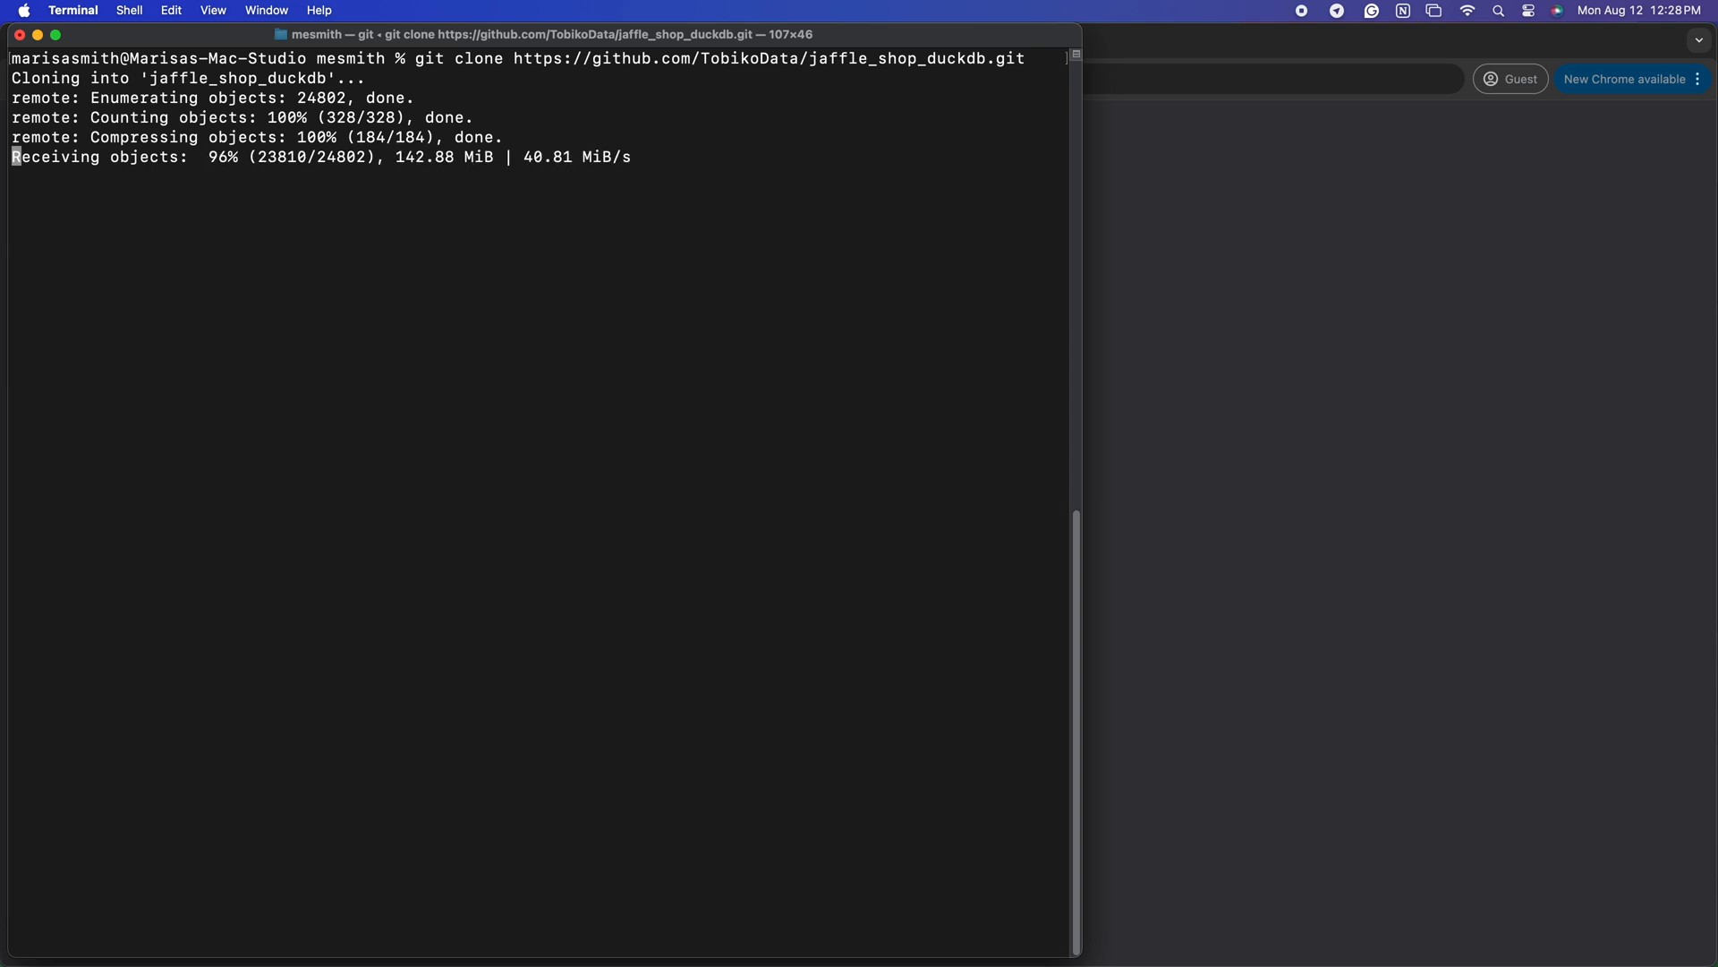
pyautogui.write('cd jaffle_shop_duckdb')
pyautogui.write('ls')
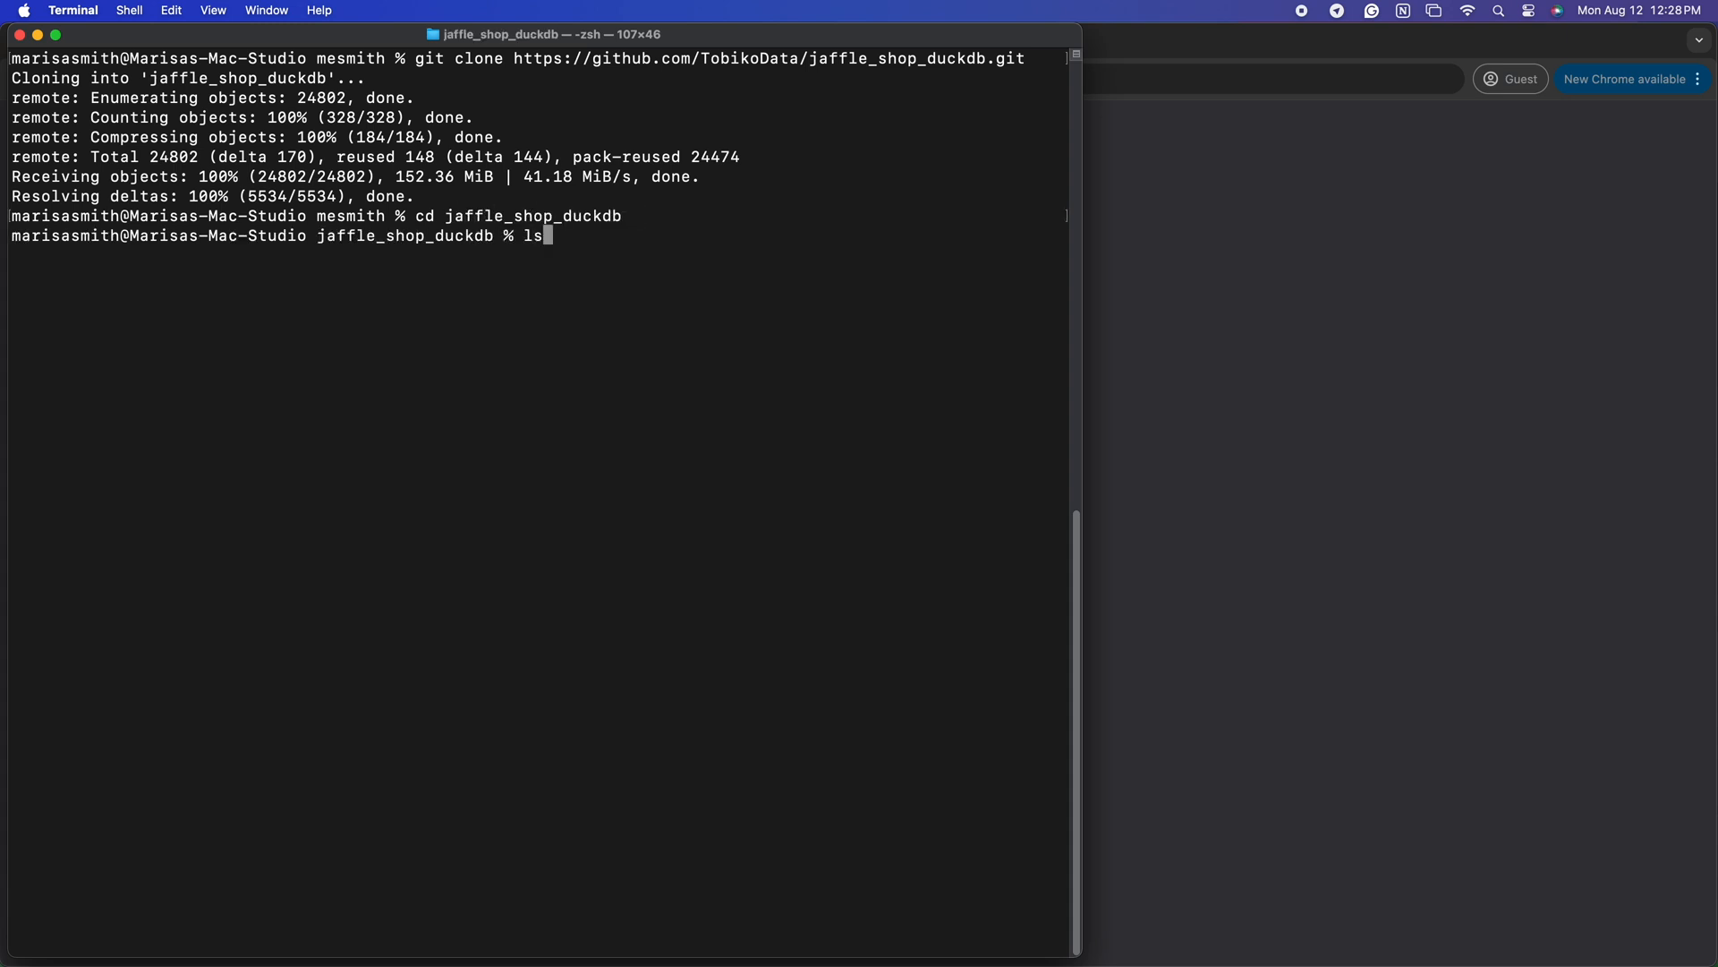
pyautogui.press('Return')
pyautogui.write('python')
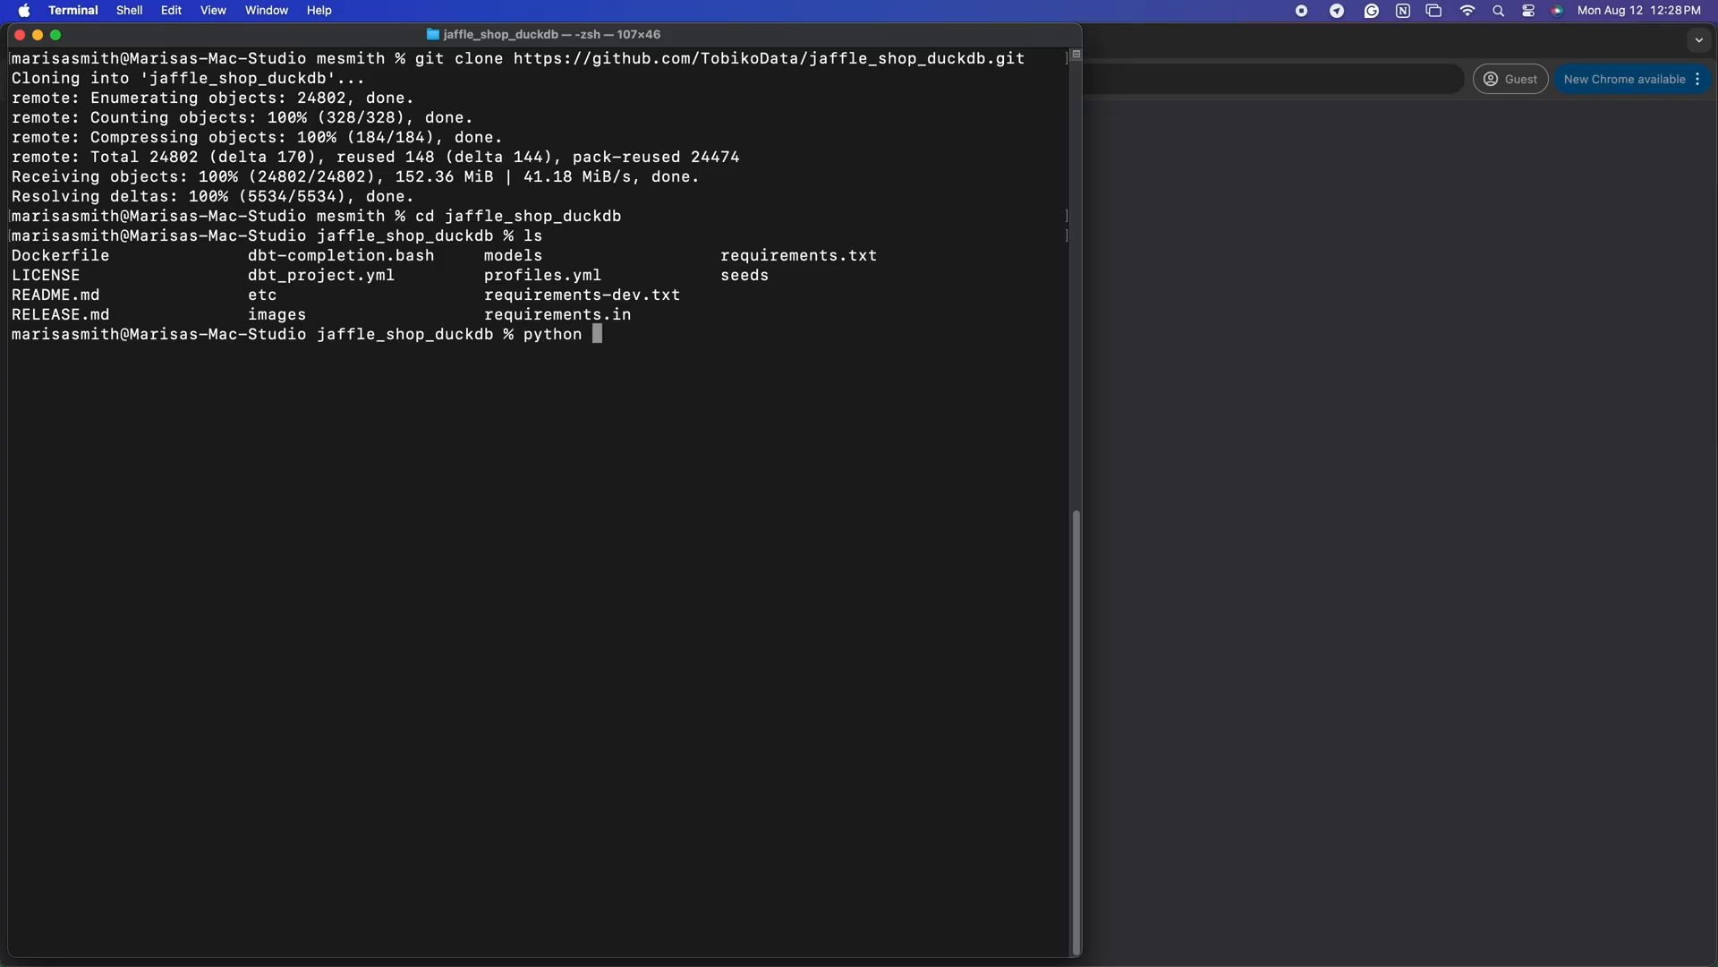
# Step: Create a .env virtual environment with python -m venv and activate it
pyautogui.write('-m')
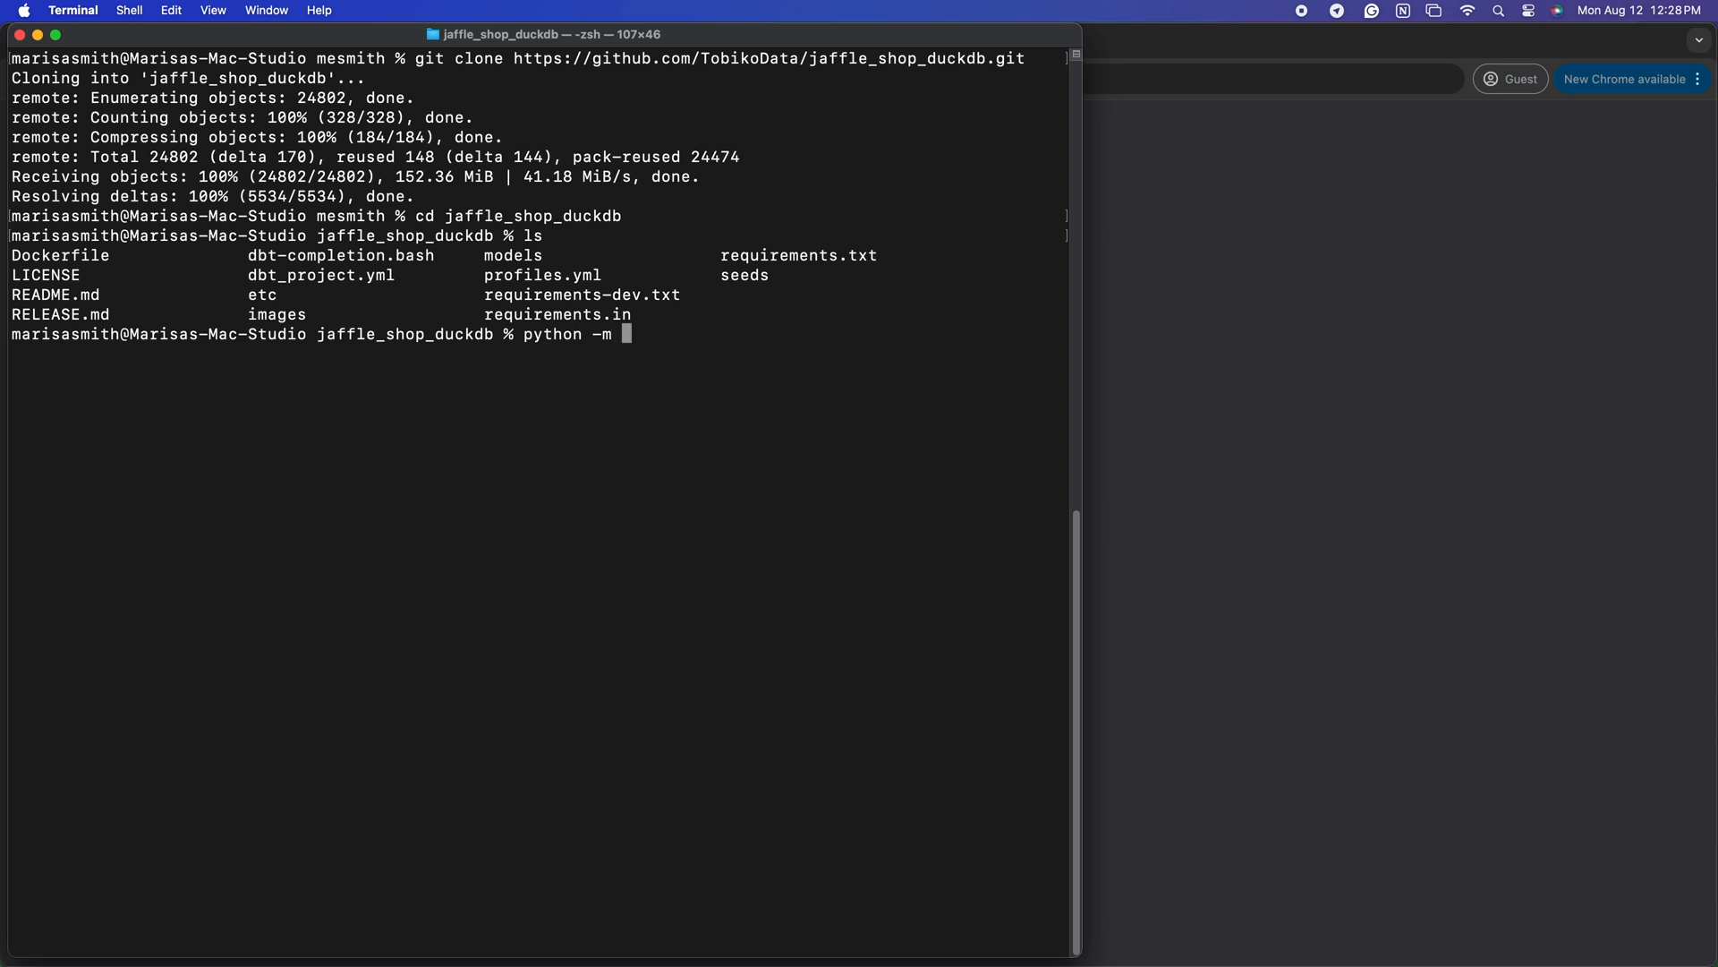
pyautogui.write('venv .env')
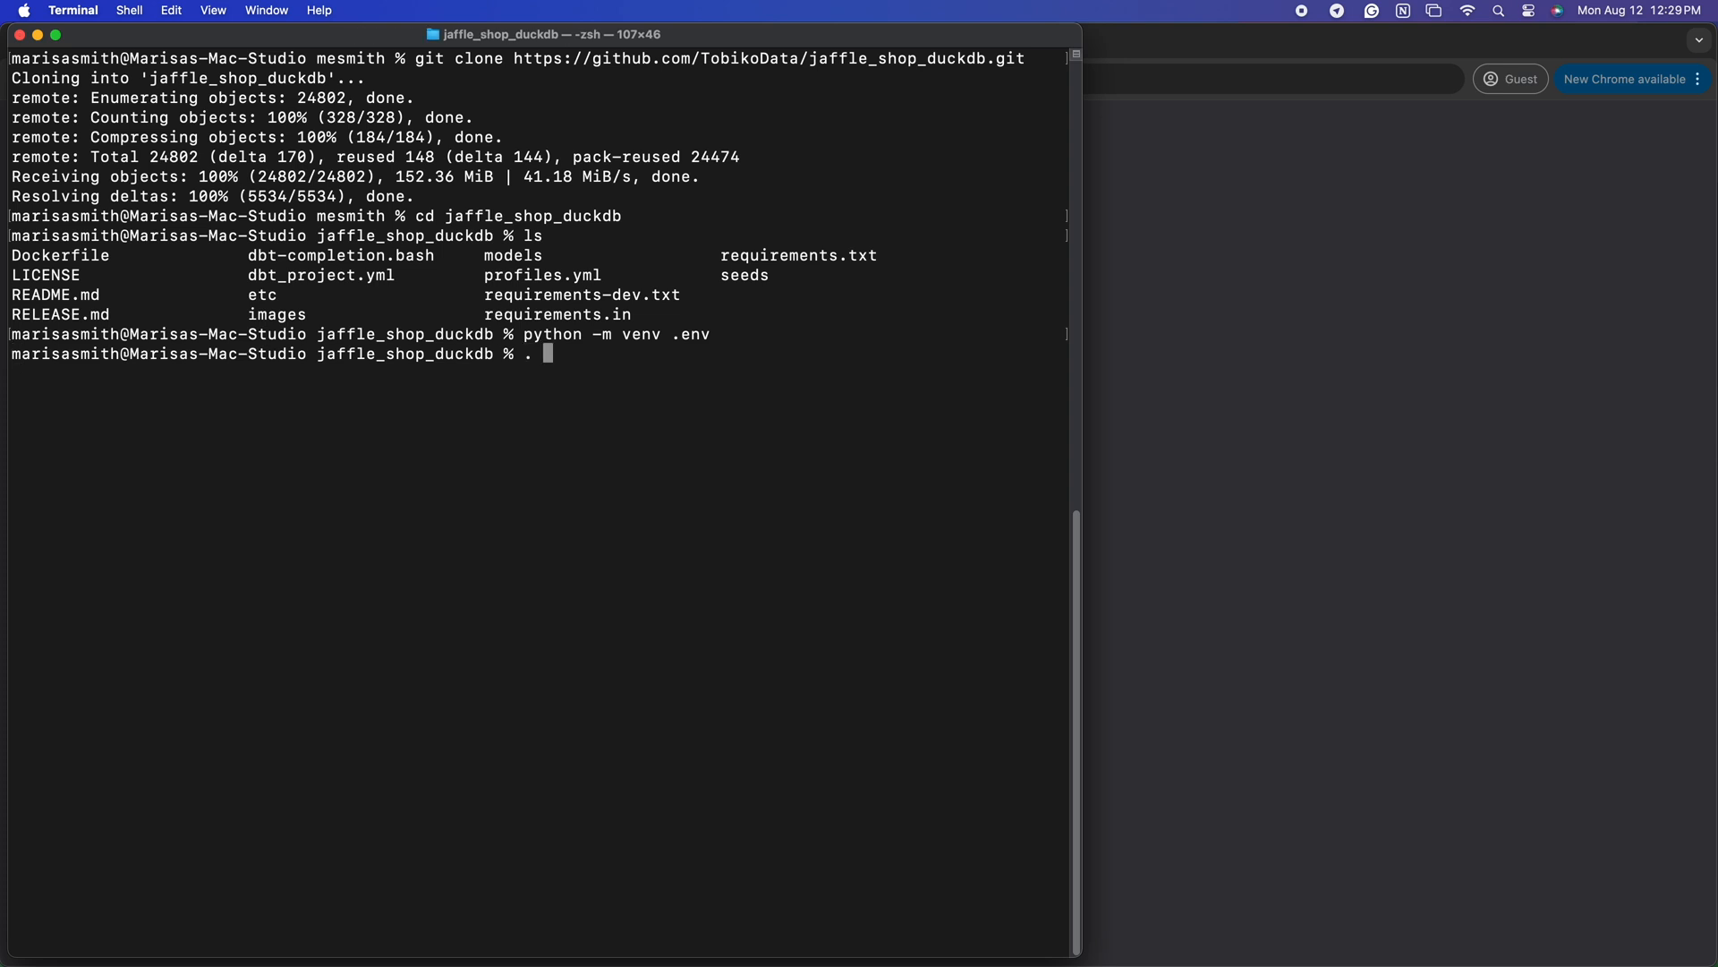
pyautogui.write('env/bin/activate')
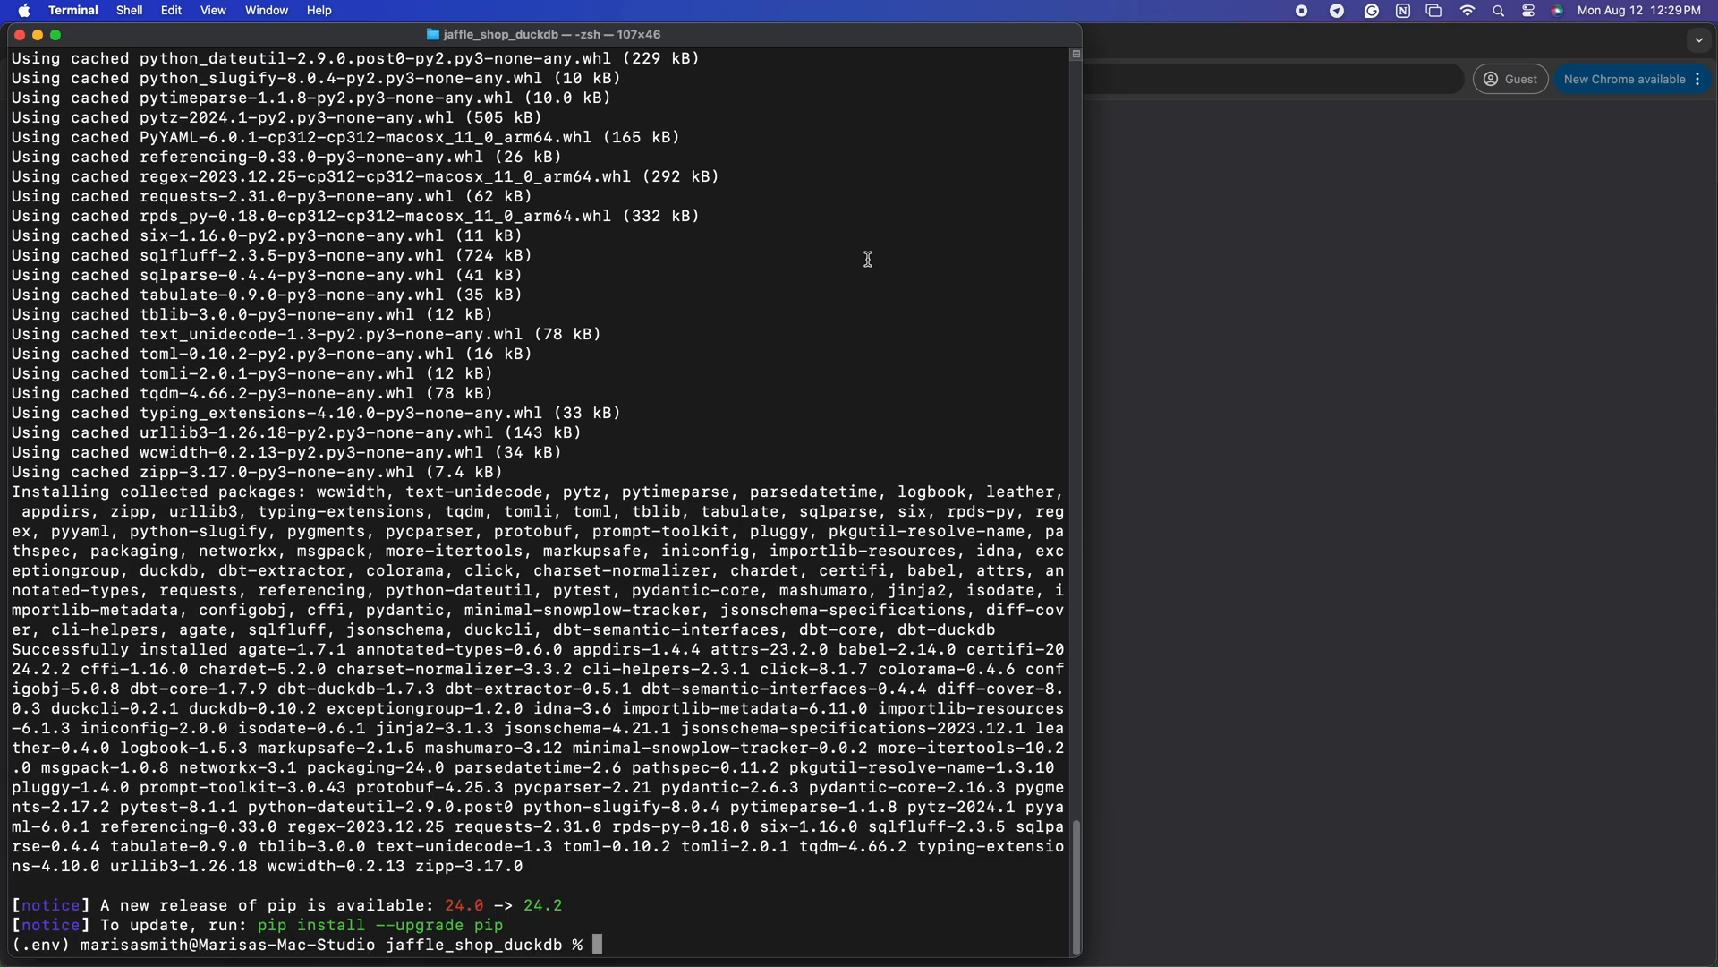
# Step: Install "sqlmesh[web]" into the environment with pip
pyautogui.write('pip install')
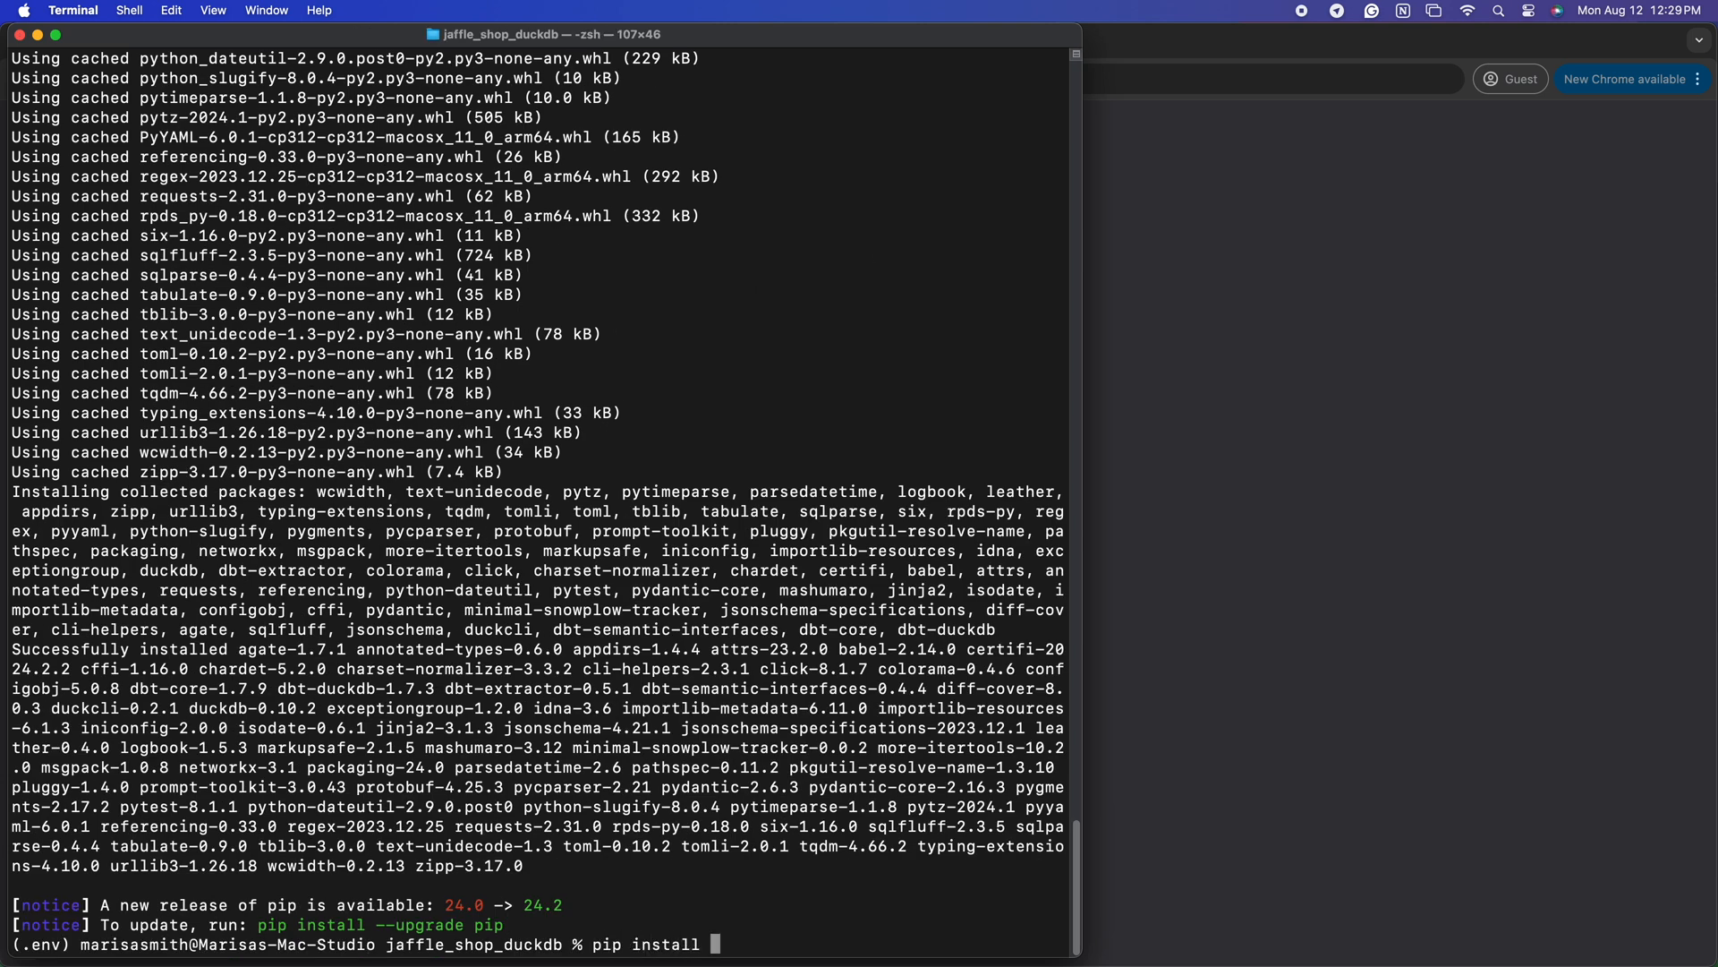
pyautogui.write('"')
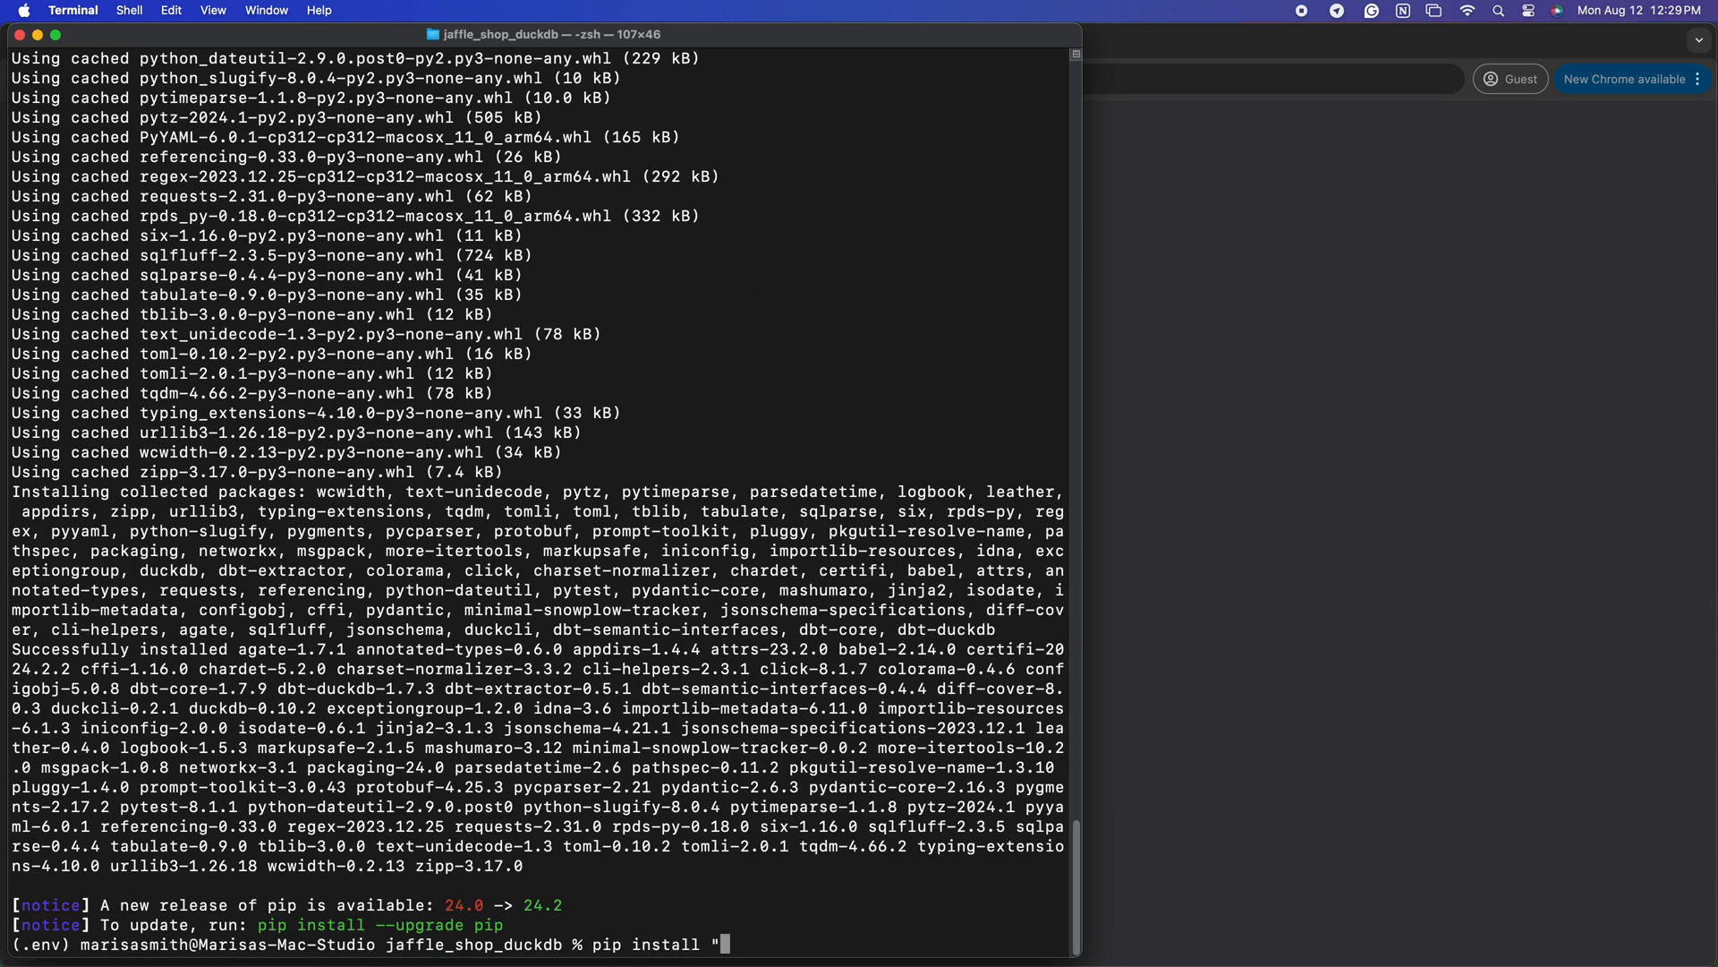
pyautogui.write('sqlmesh')
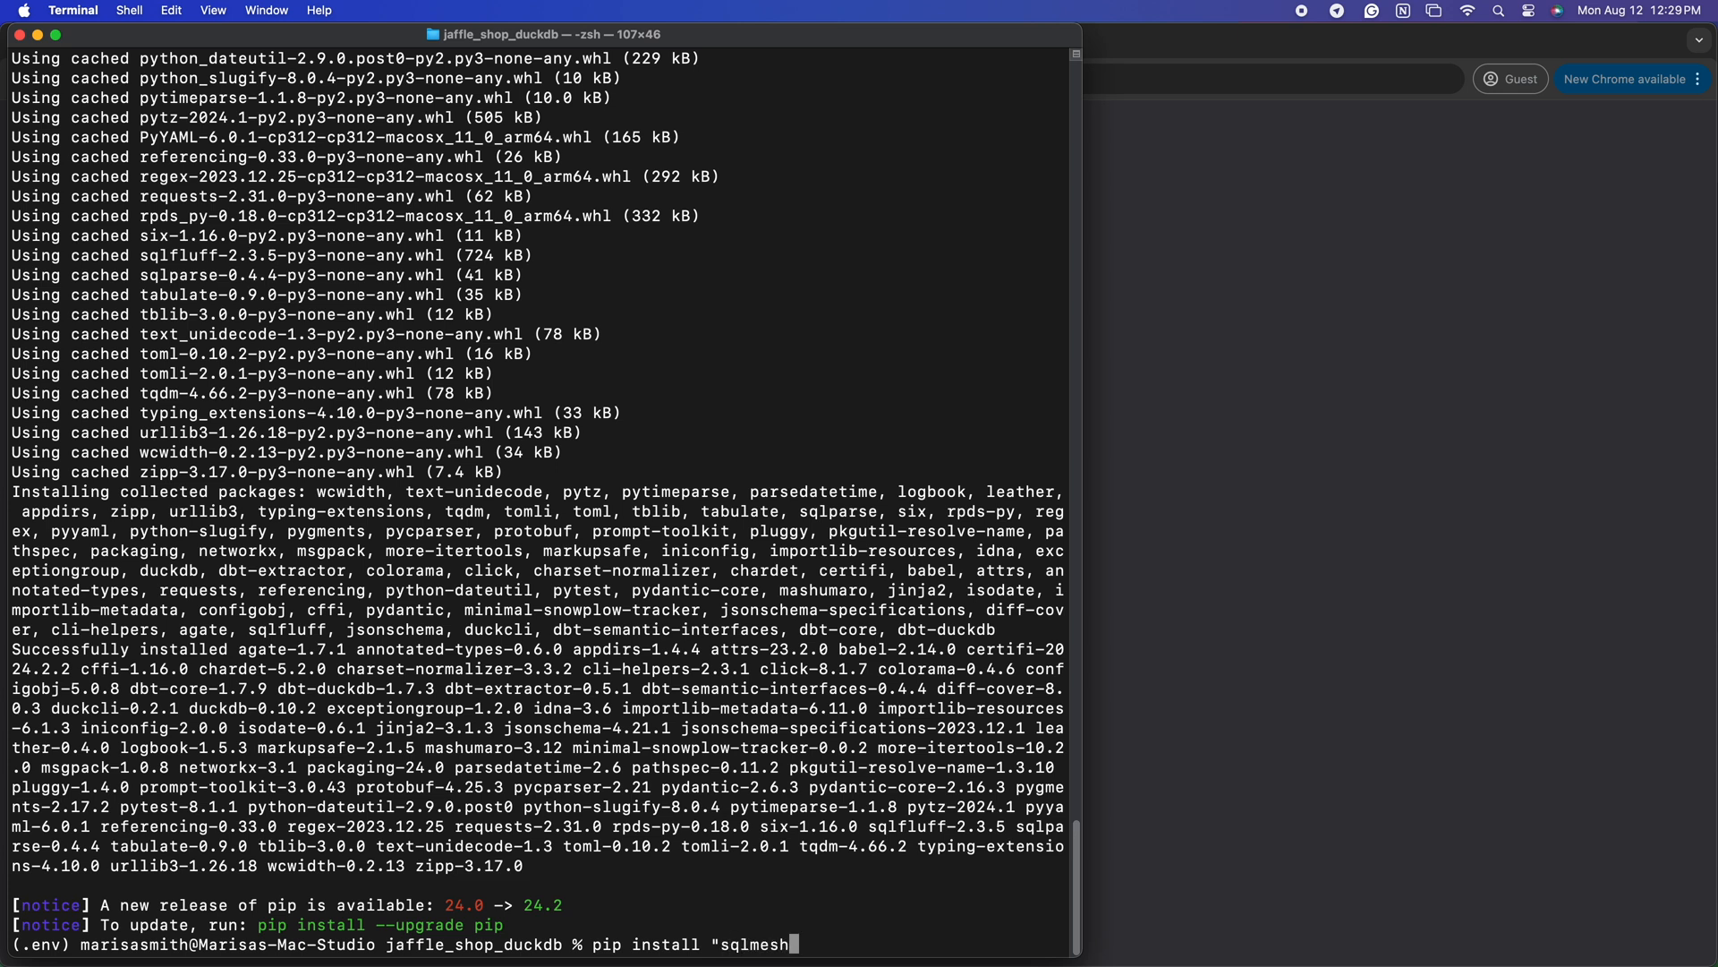
pyautogui.write('web]')
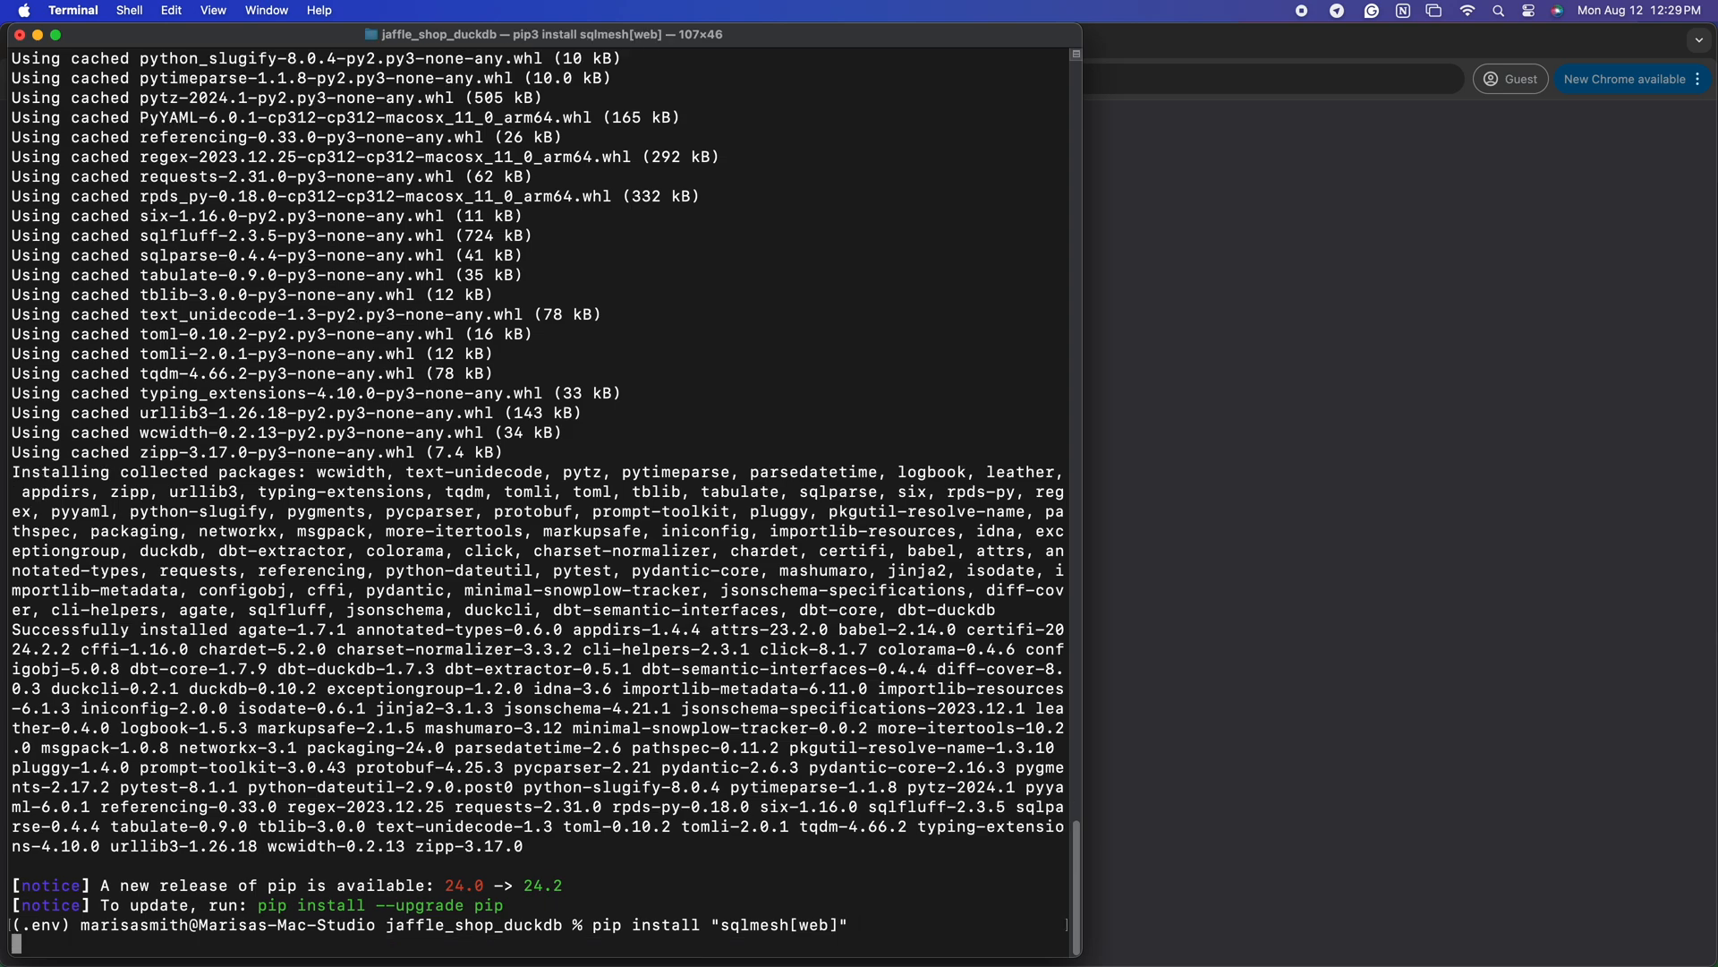
pyautogui.scroll(-3)
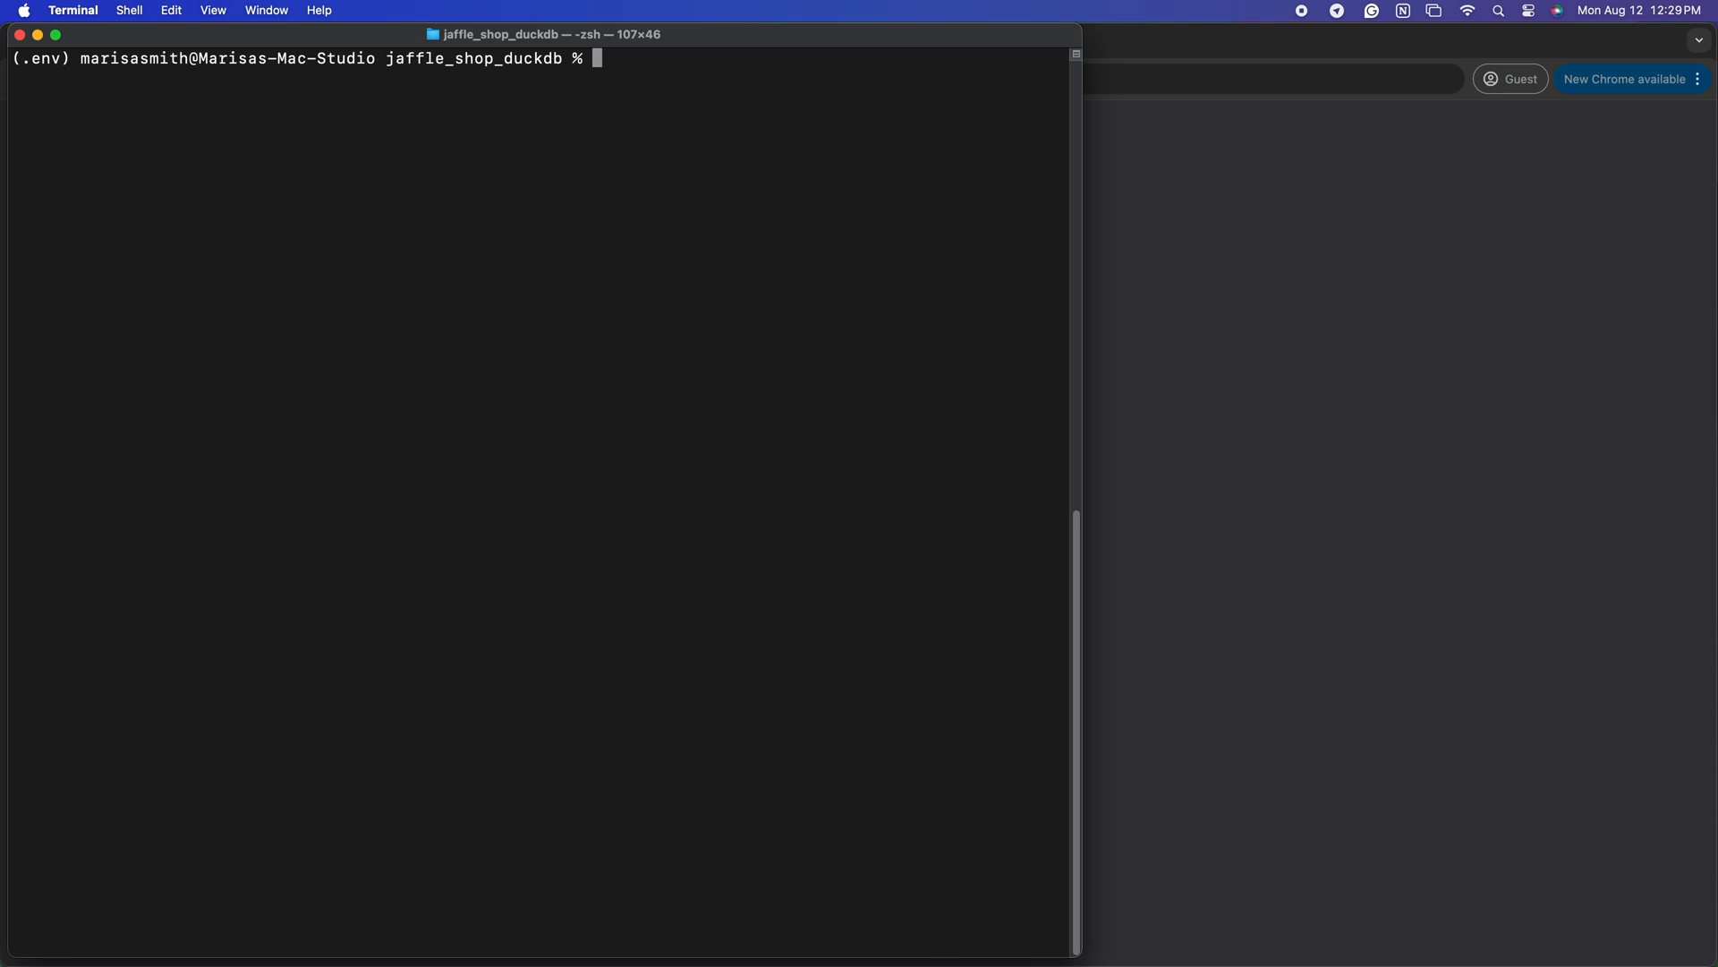
# Step: Run sqlmesh init -t dbt so config.py is generated in the project
pyautogui.write('sqlmesh')
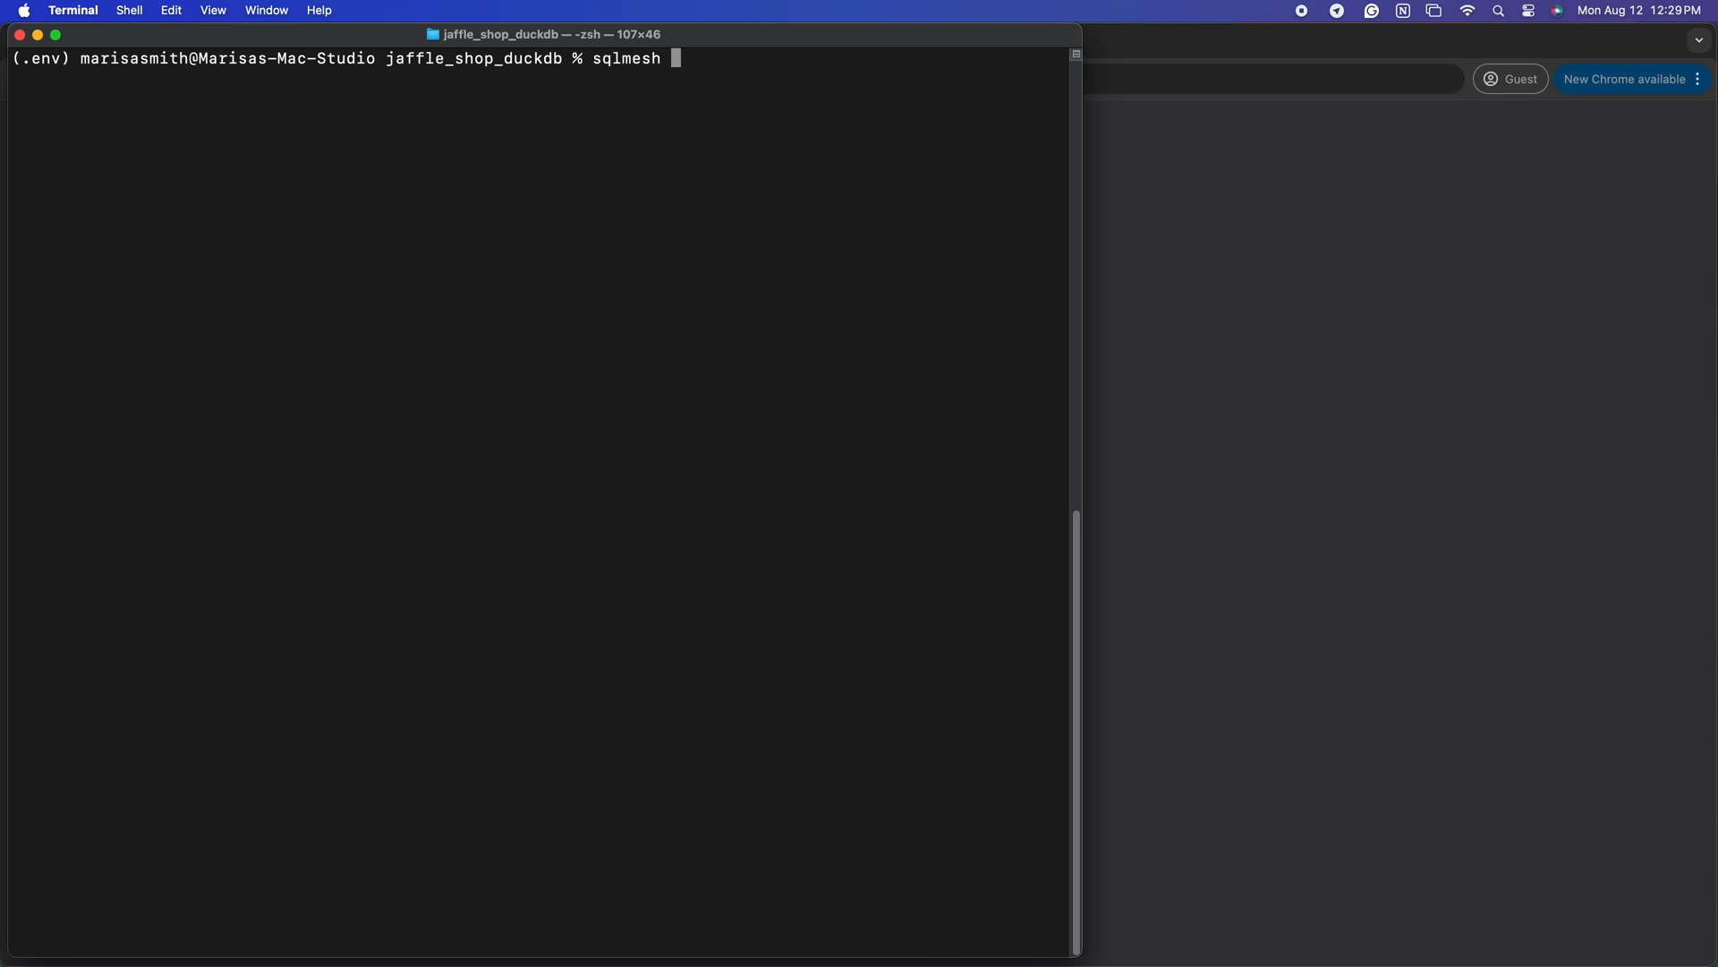
pyautogui.write('init')
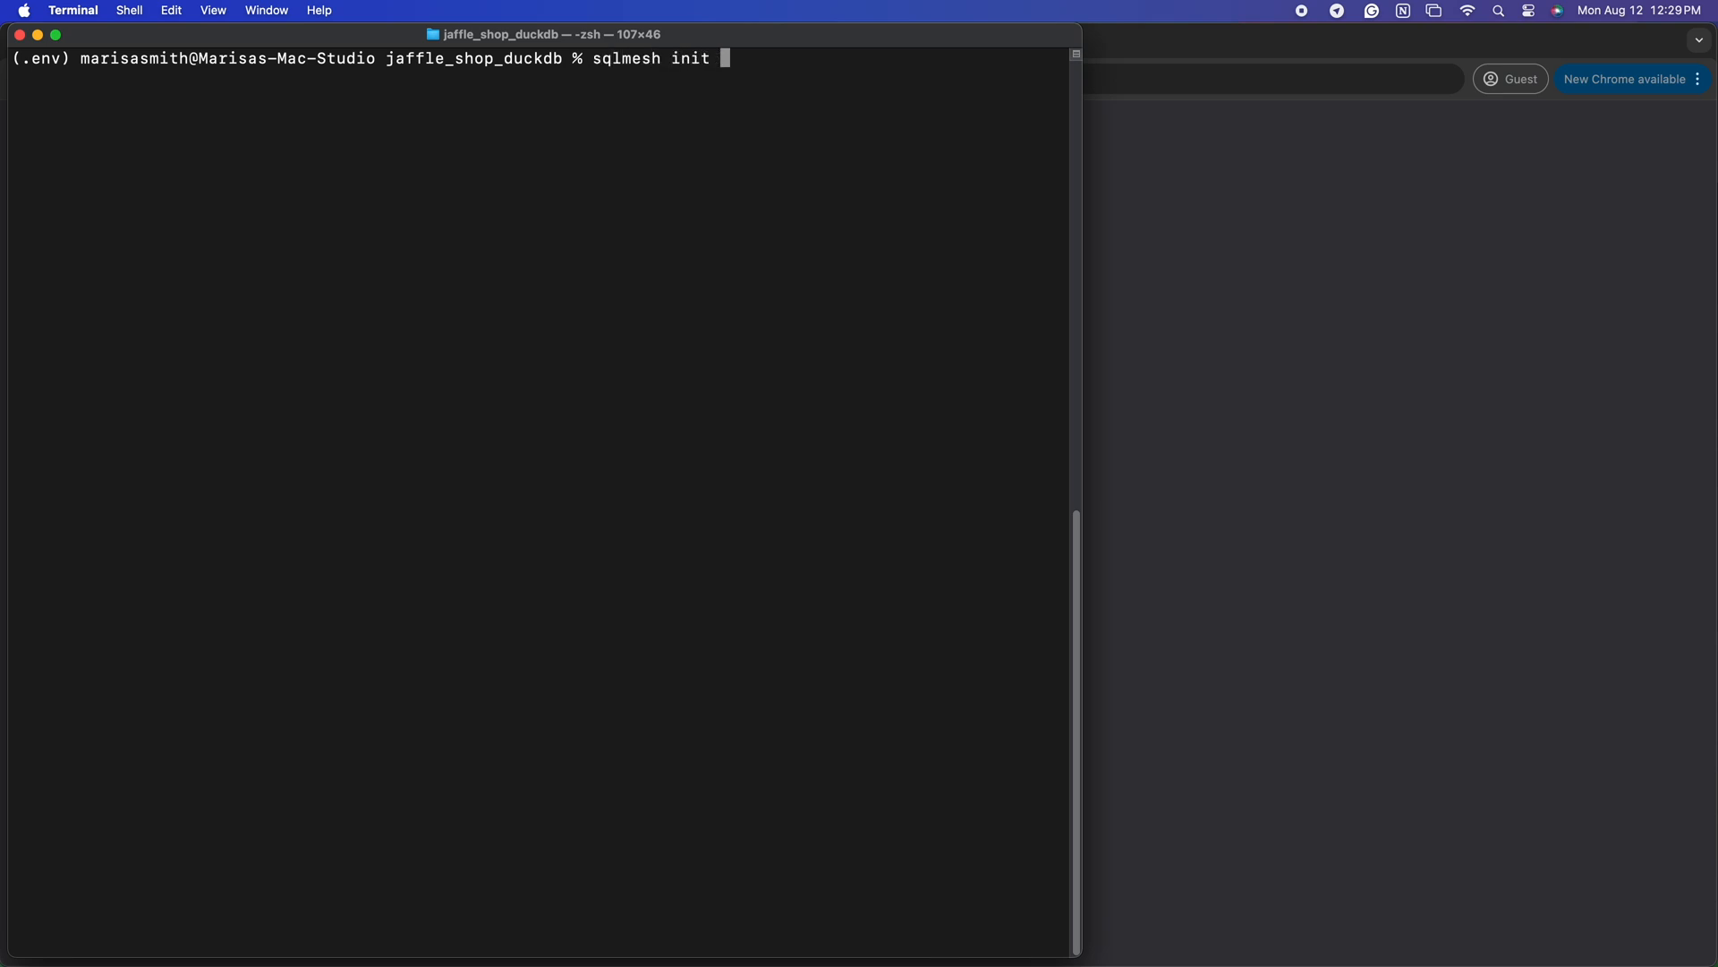
pyautogui.write('-t dbt')
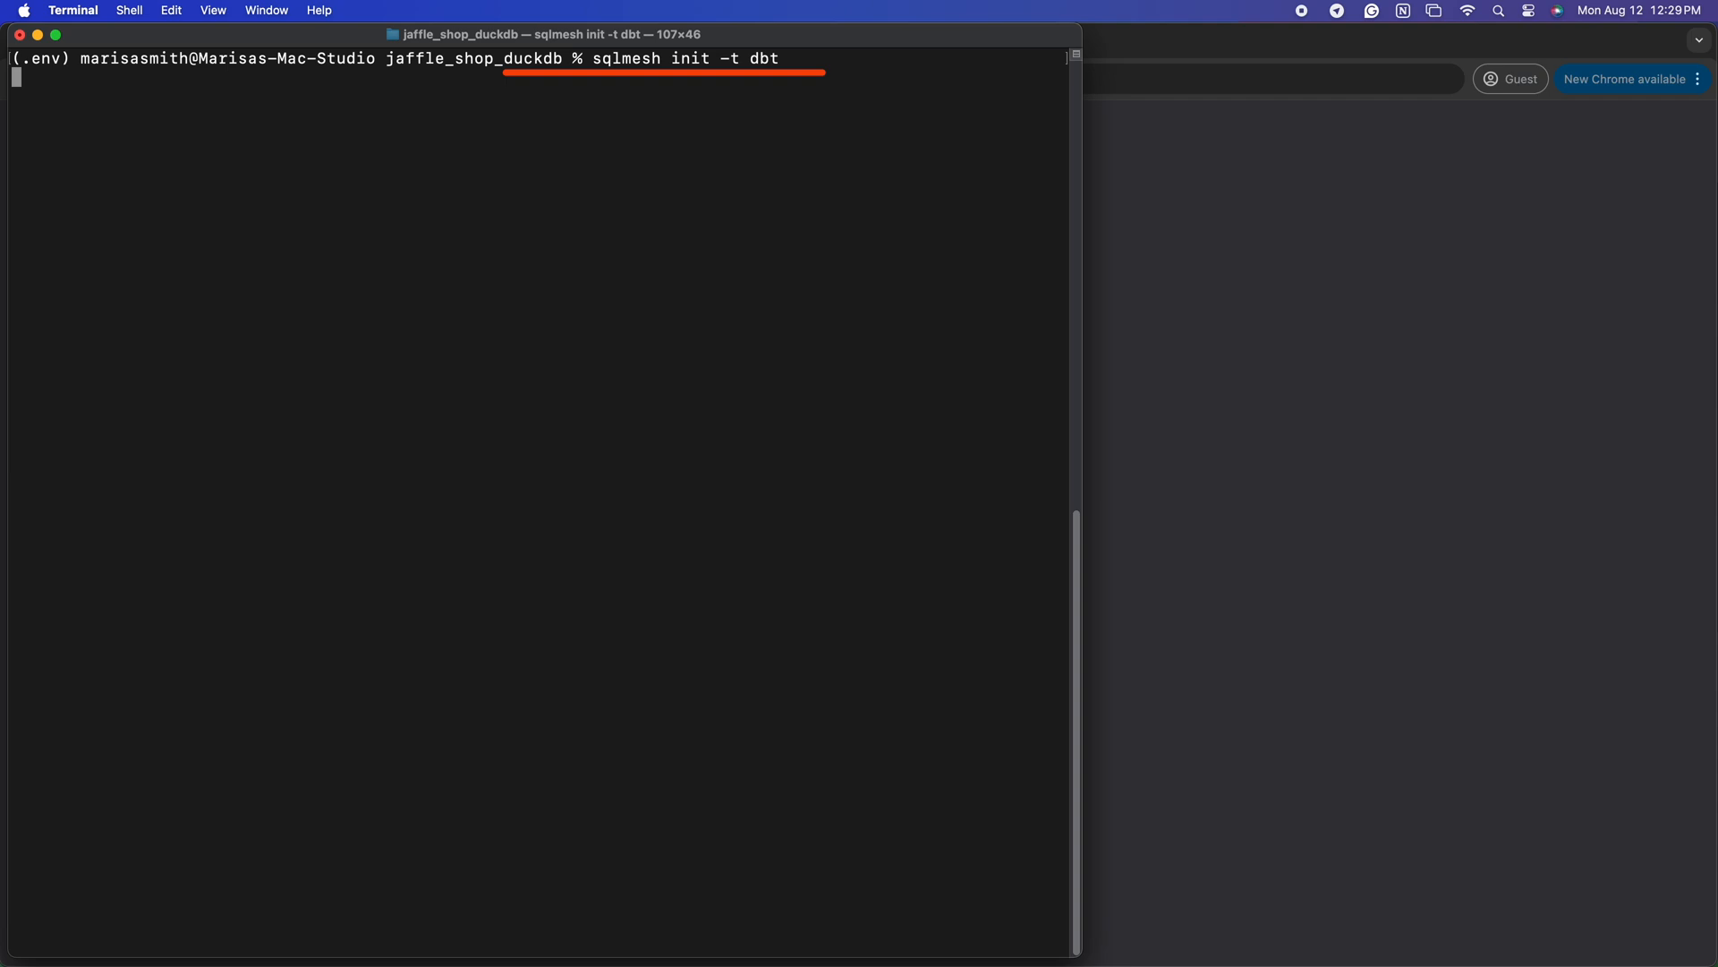
pyautogui.press('Return')
pyautogui.write('ls')
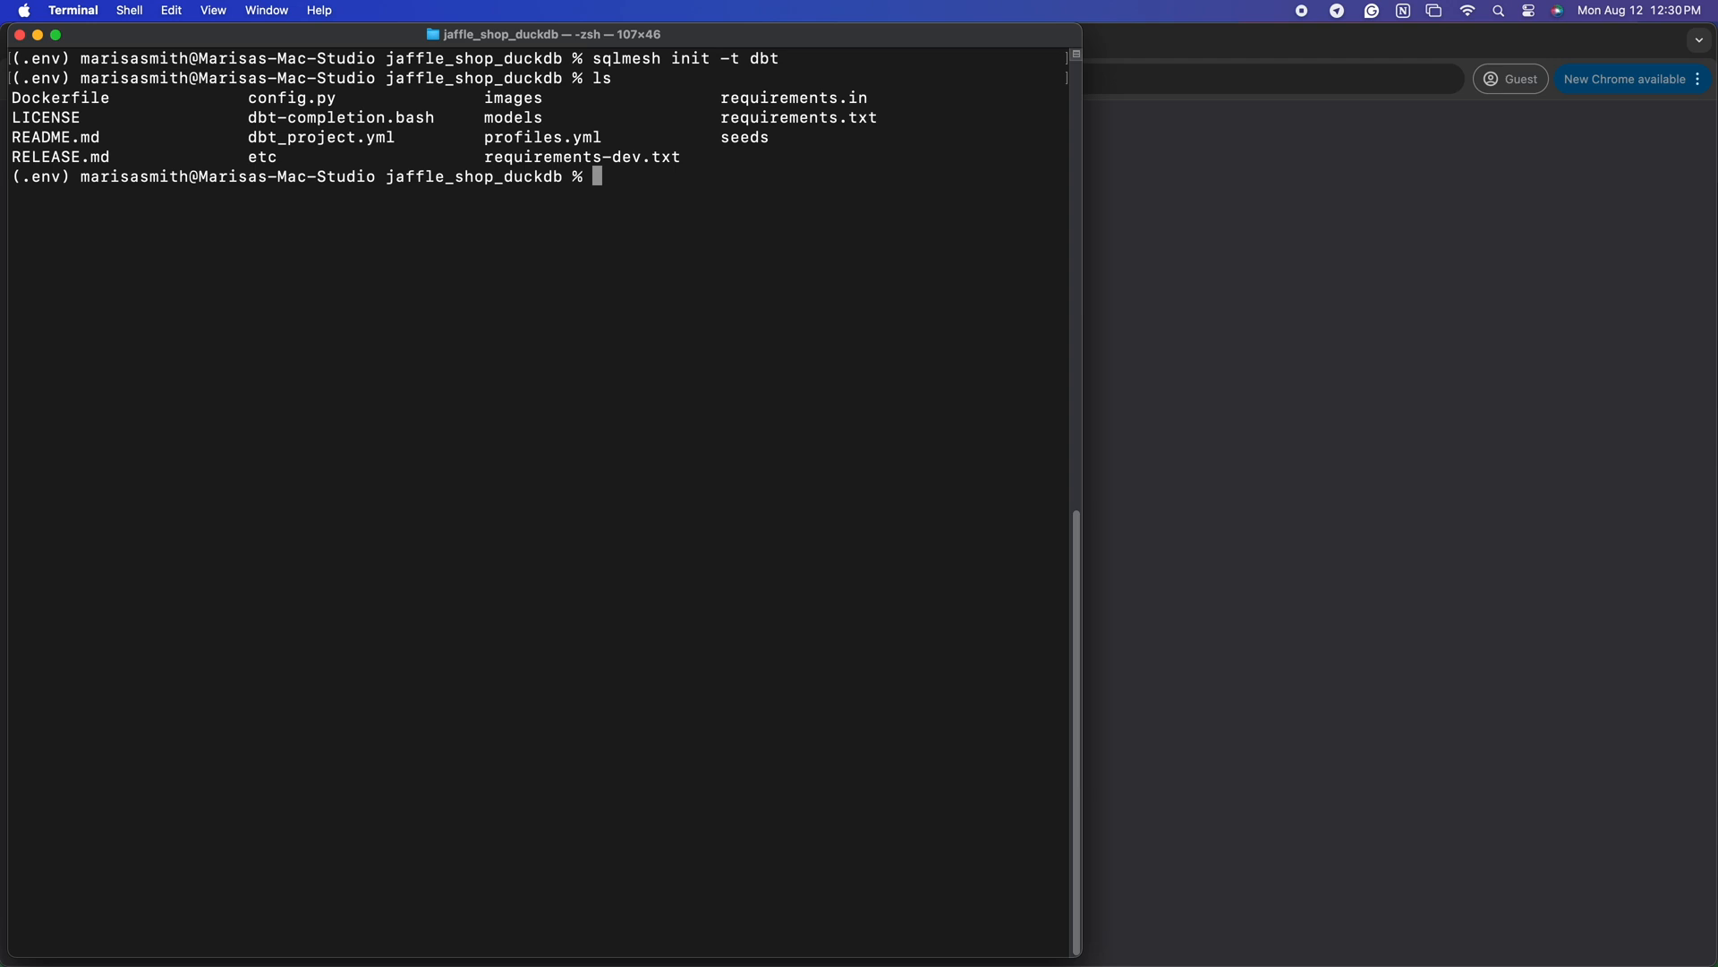
pyautogui.write('code')
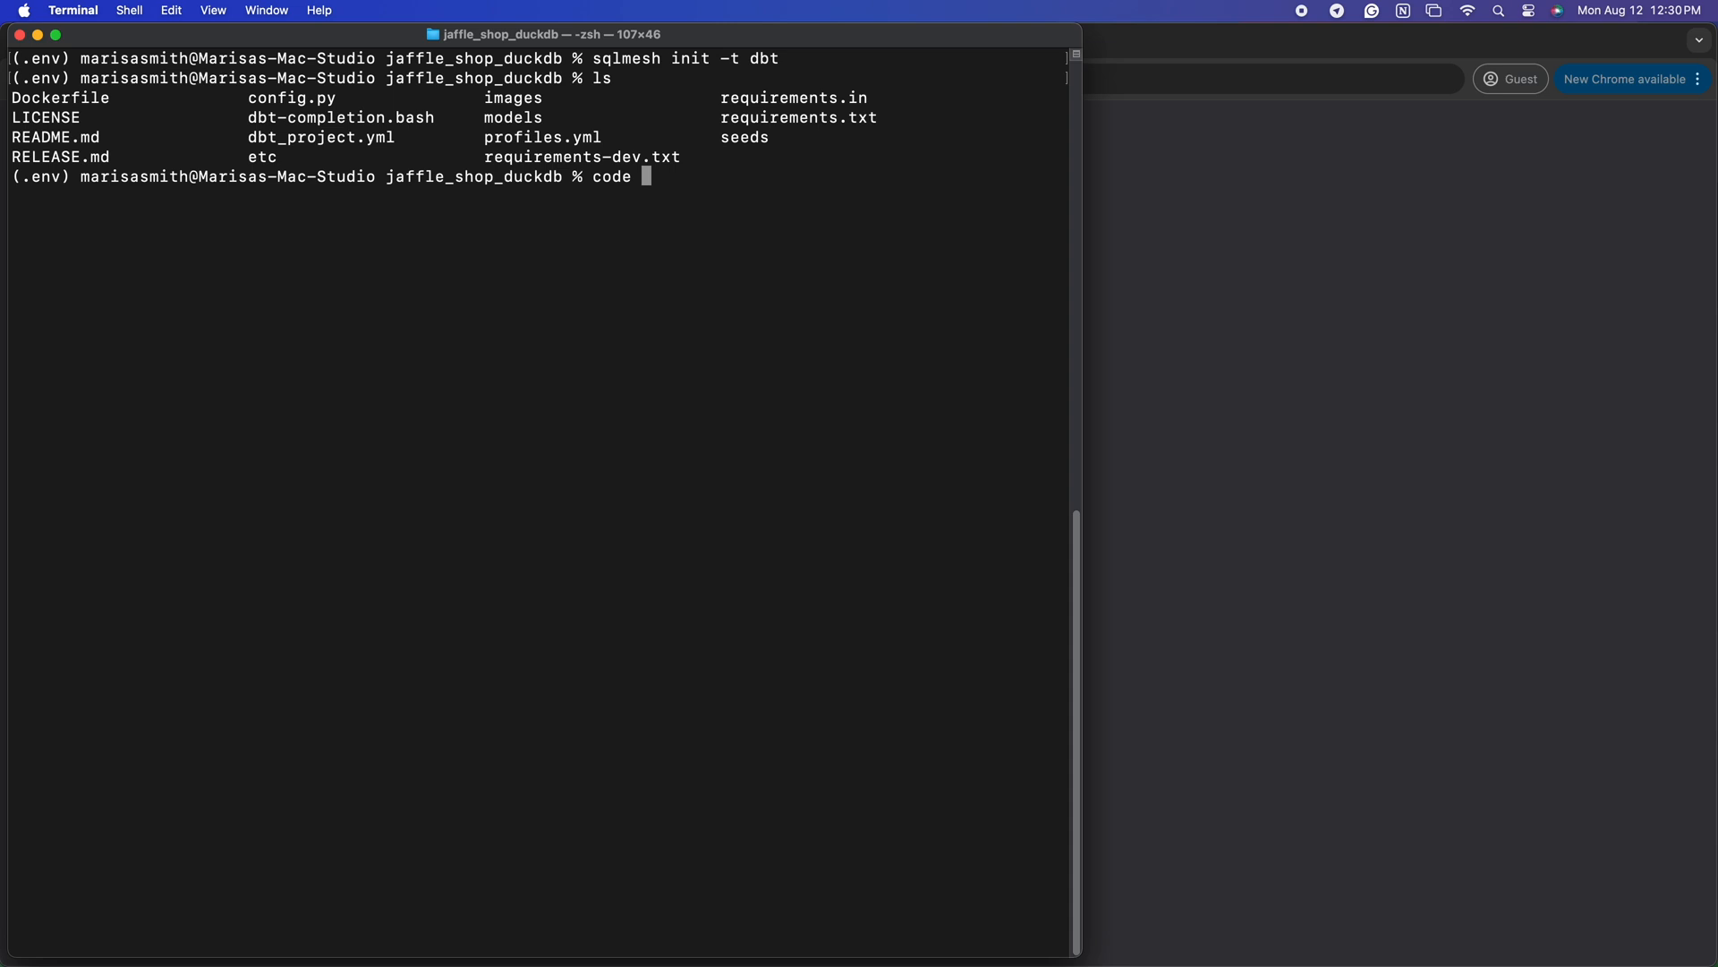
# Step: Edit dbt_project.yml in VS Code, adding a start: "" entry under models
pyautogui.press('Return')
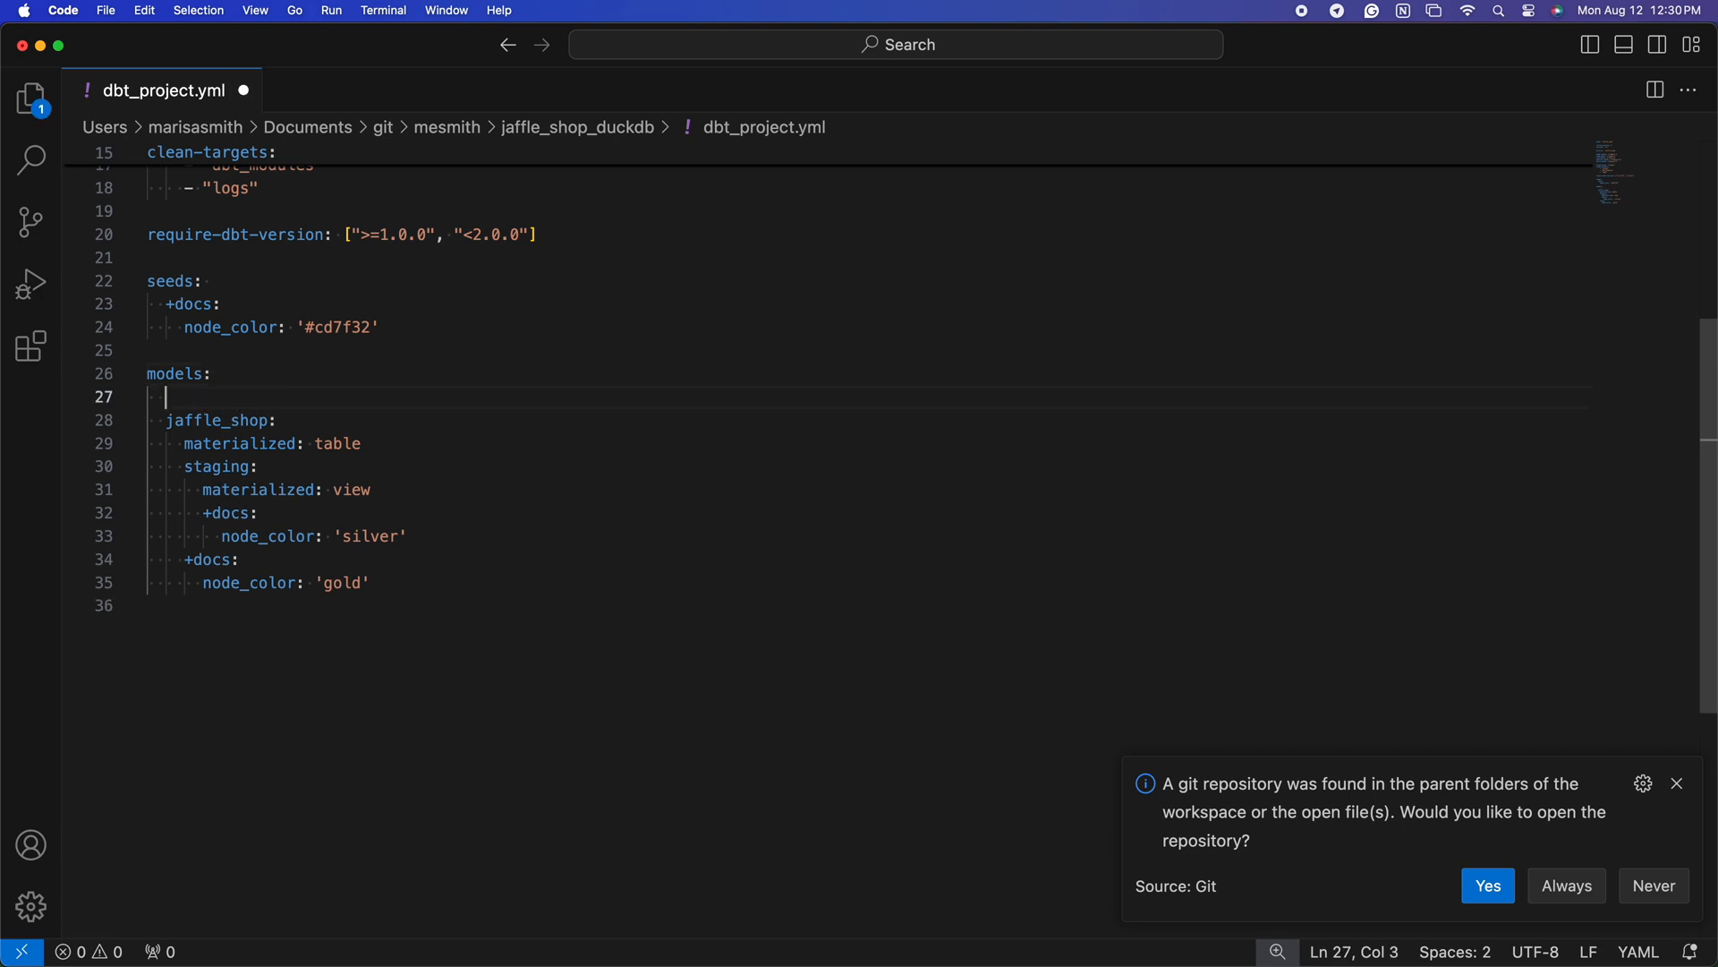
pyautogui.write('start:')
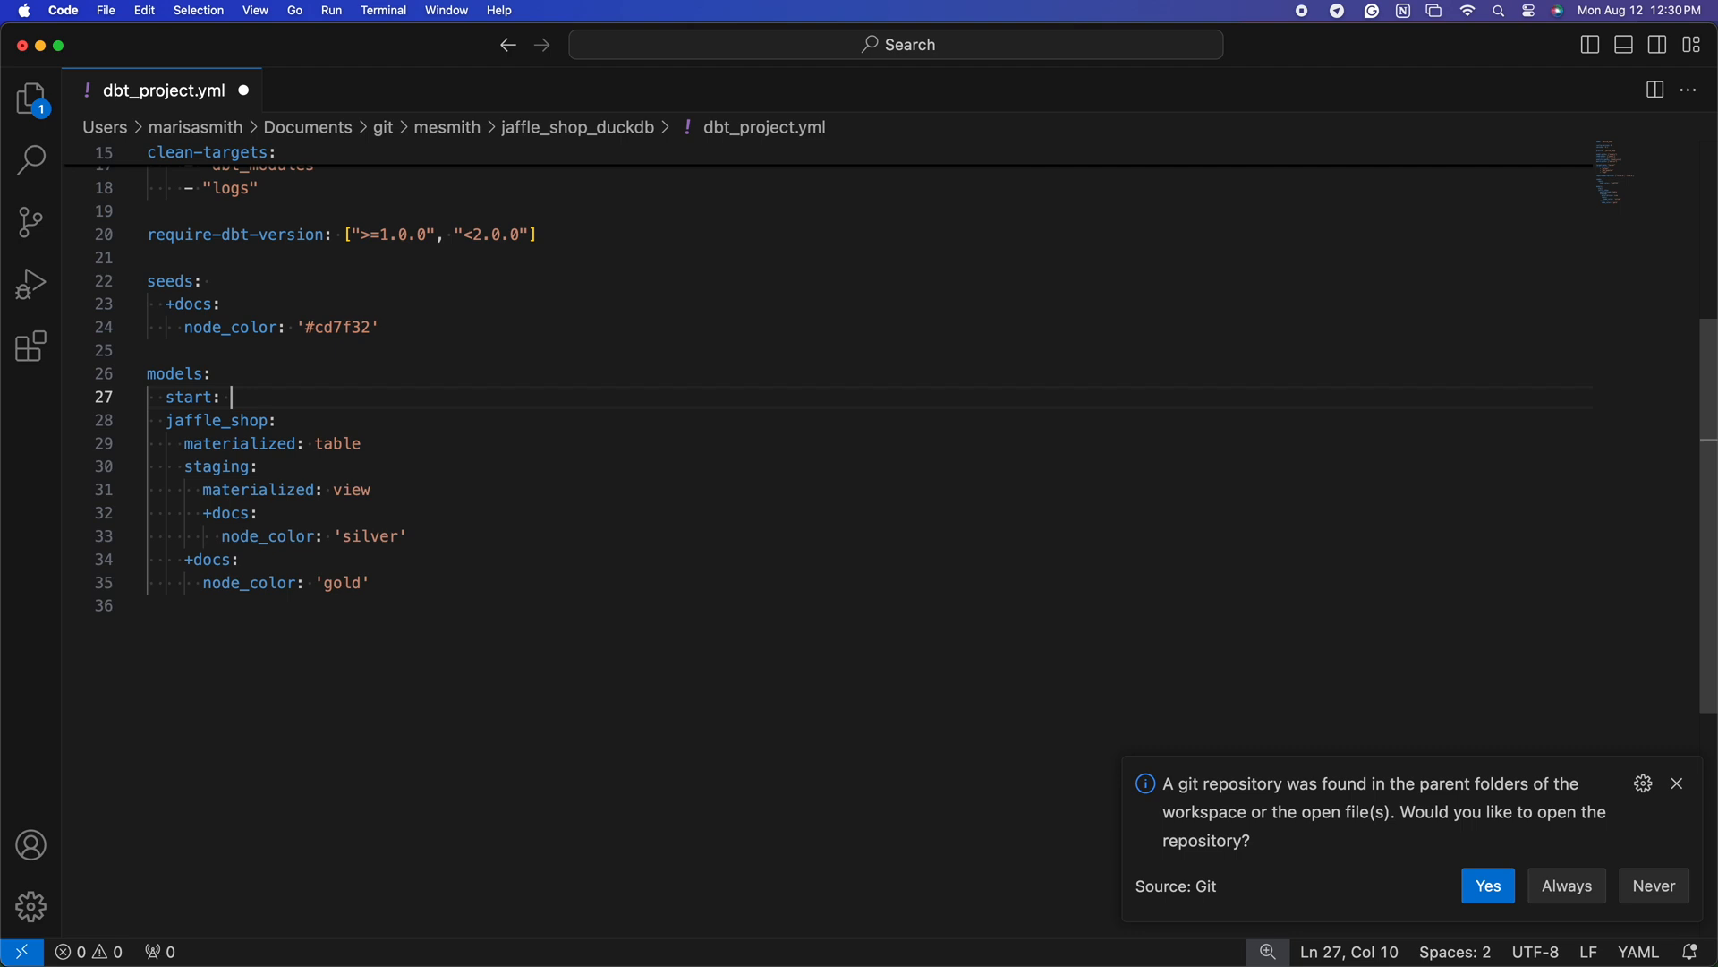
pyautogui.write('""')
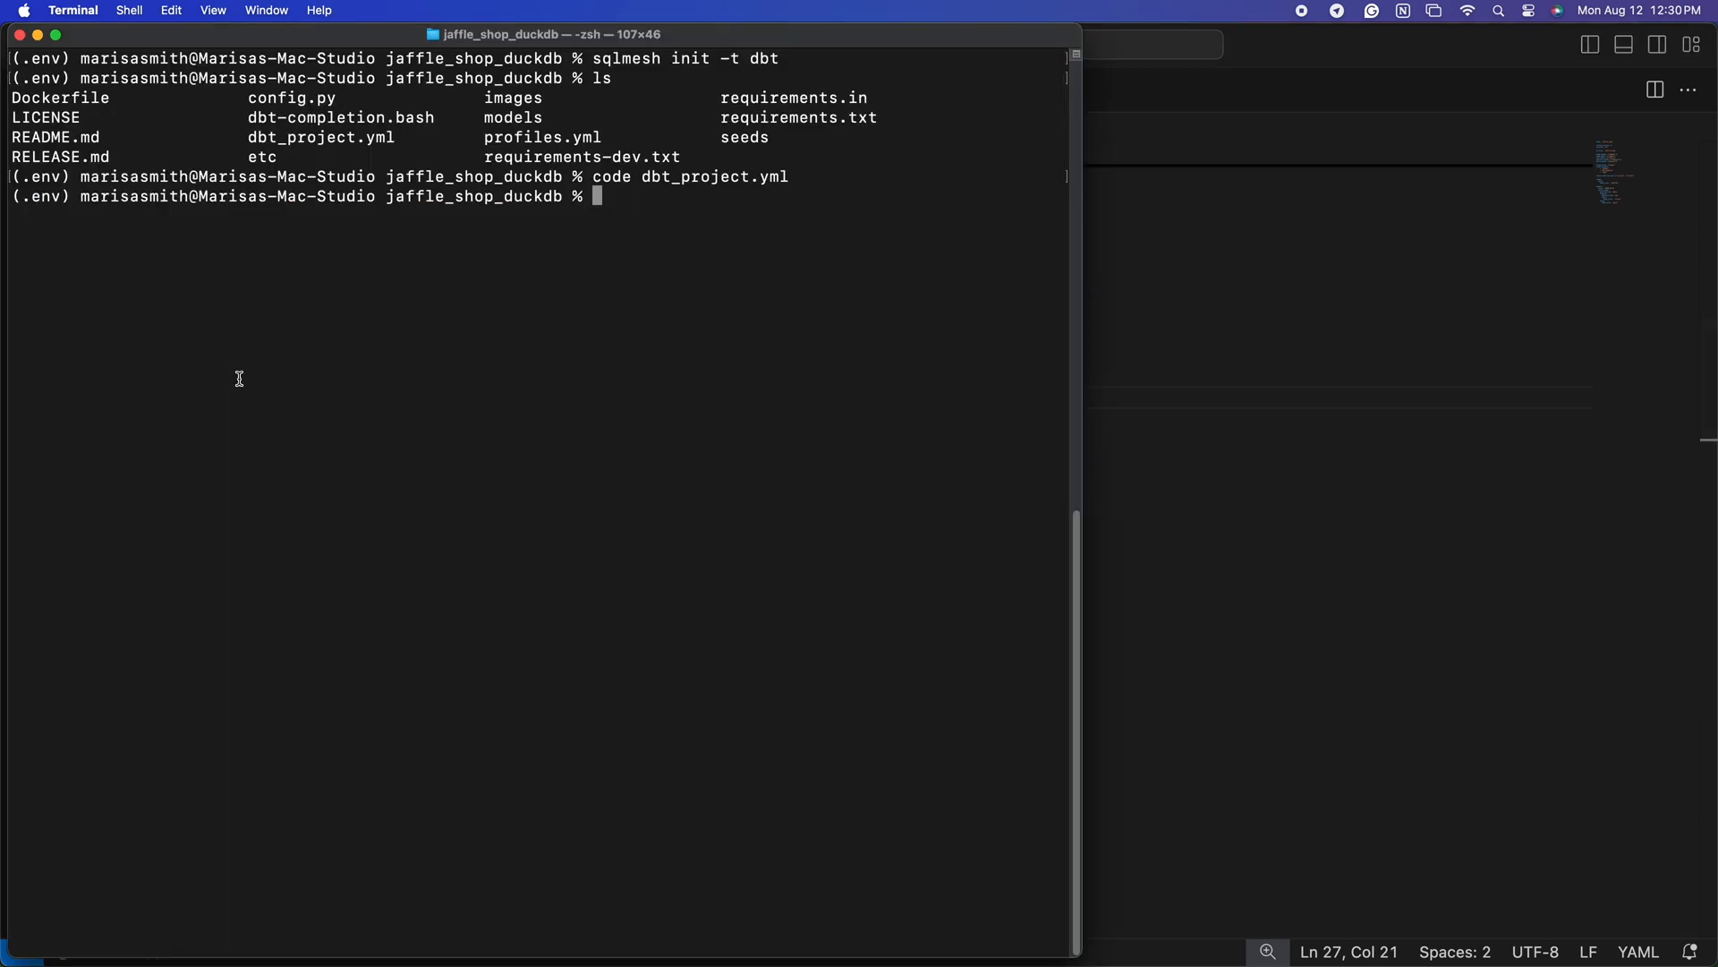
pyautogui.moveTo(635, 440)
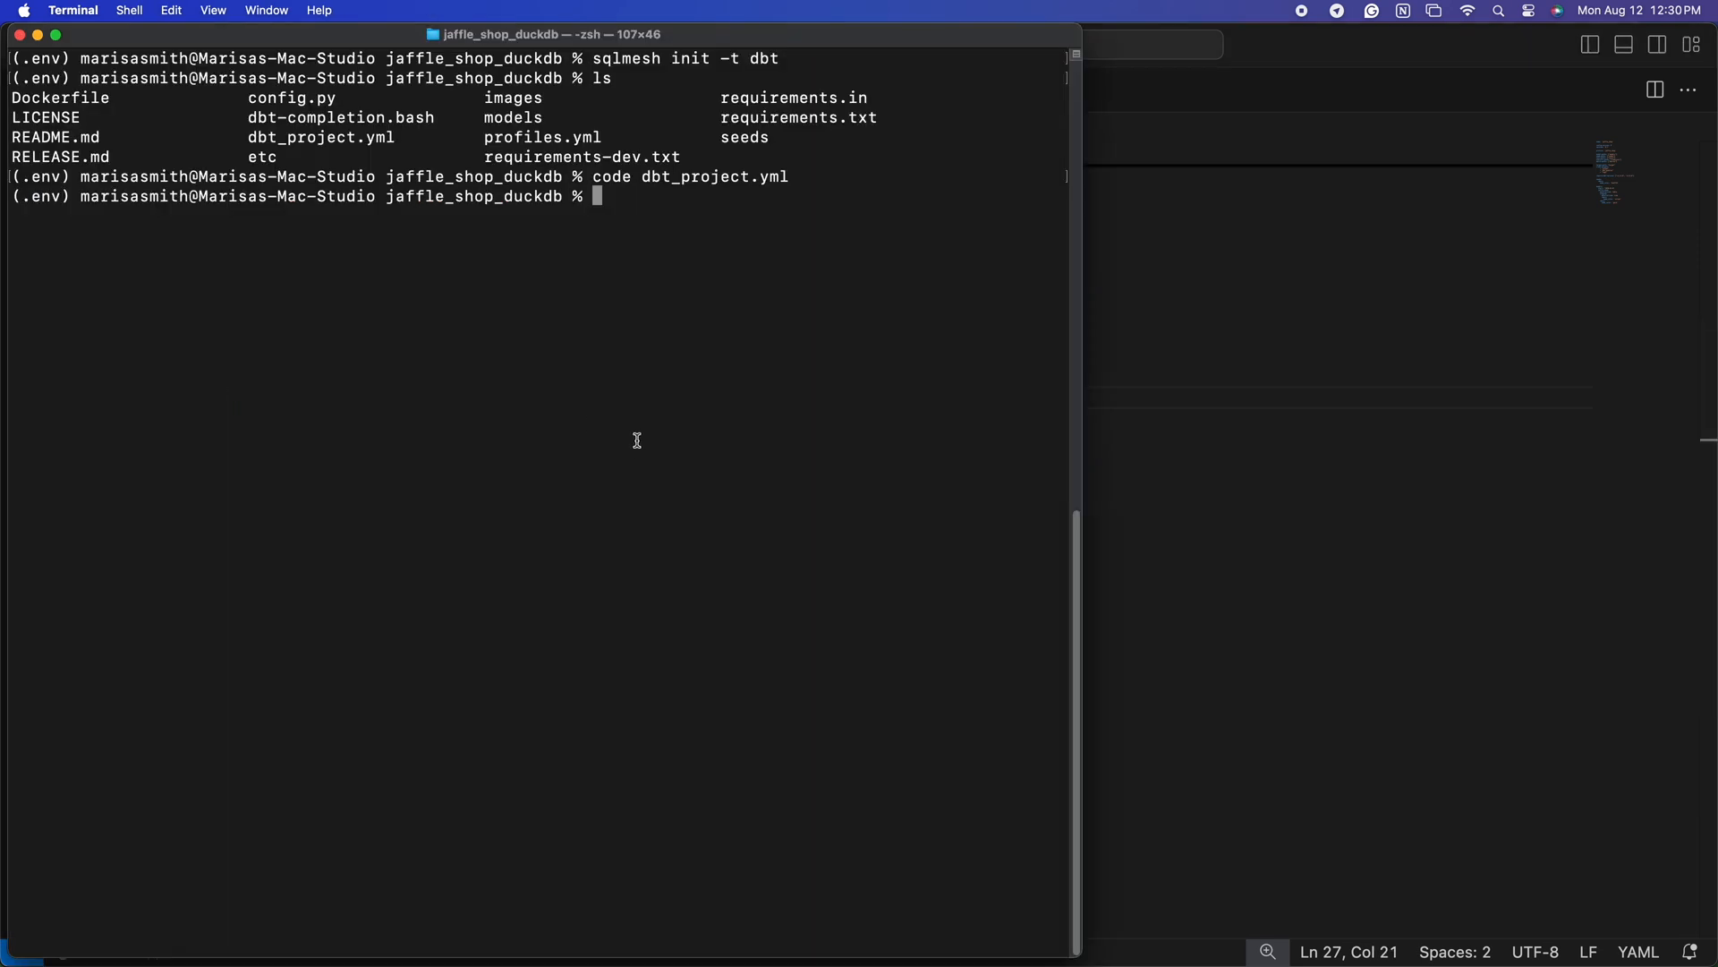
# Step: Start the web interface with sqlmesh ui
pyautogui.write('sqlmesh ui')
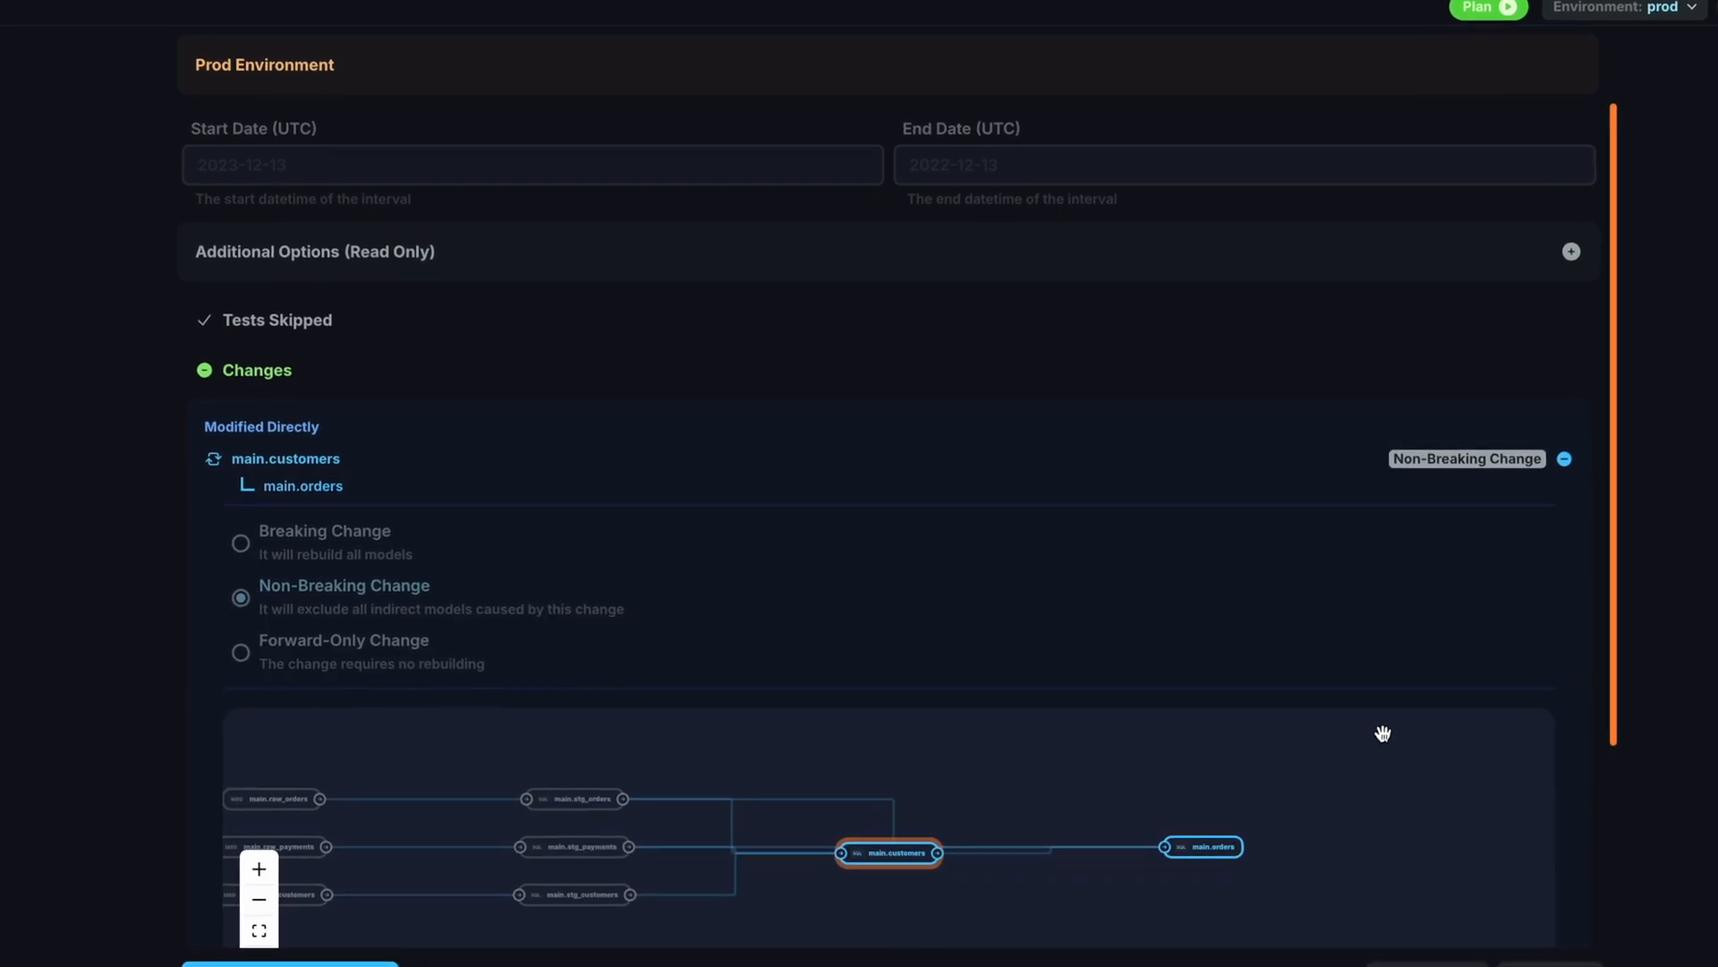
# Step: Scroll the prod plan to review the Changes section and lineage down to main.orders
pyautogui.scroll(-3)
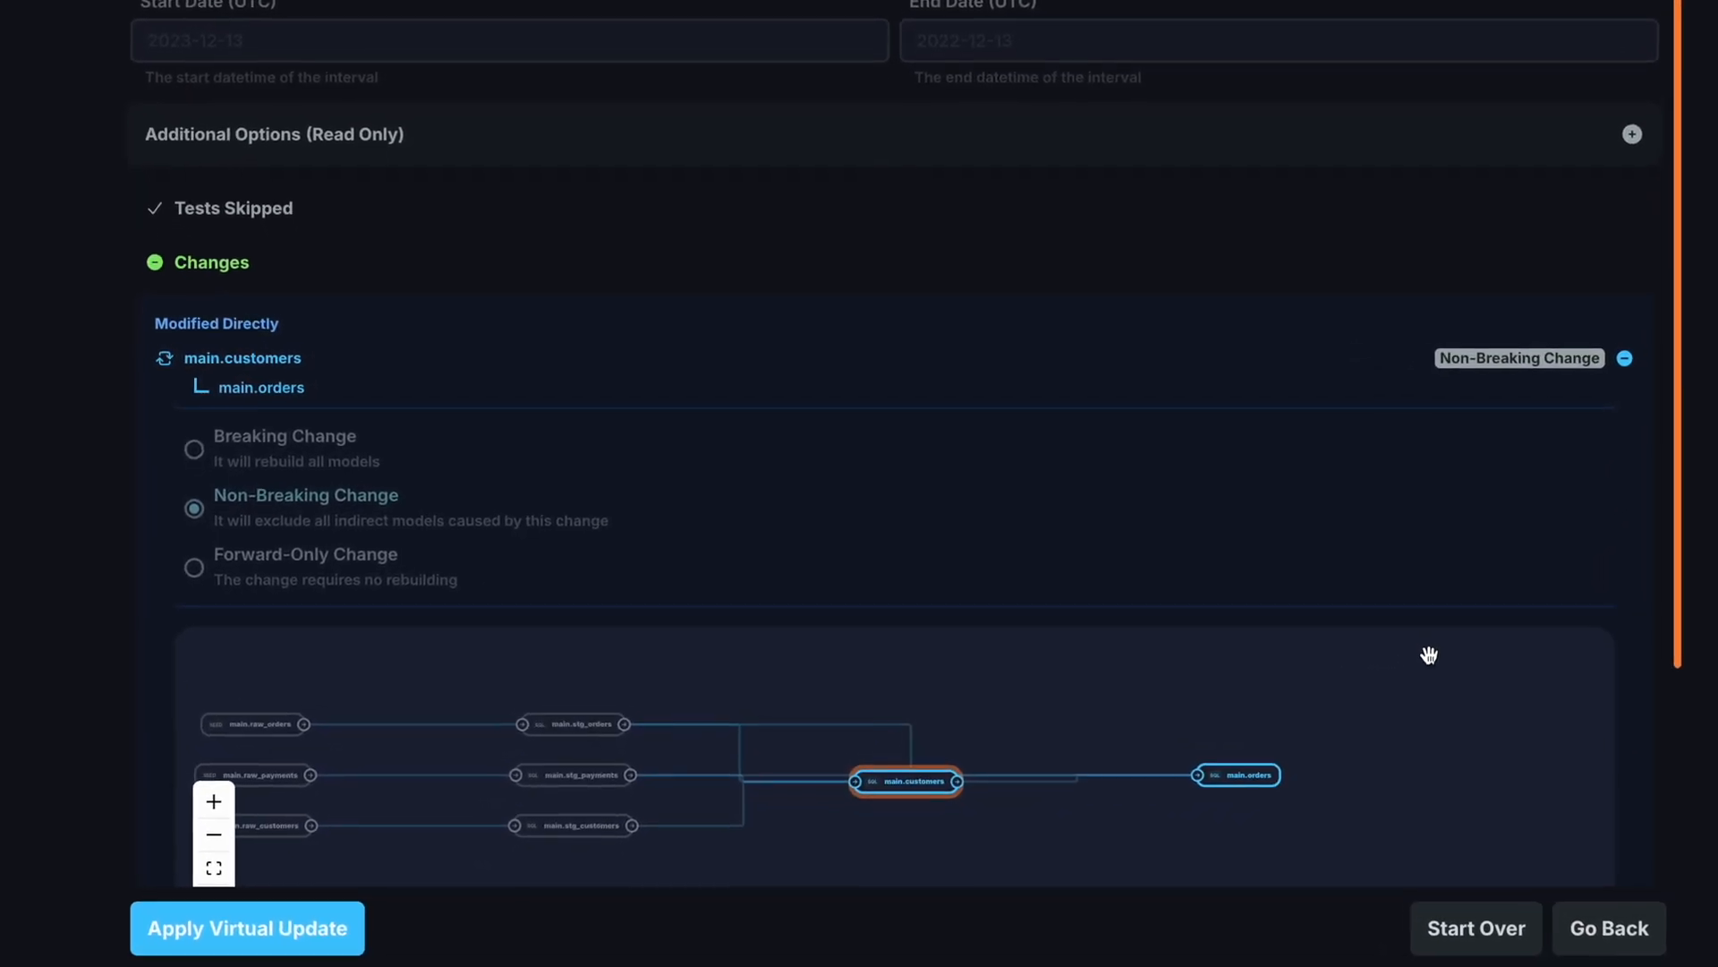